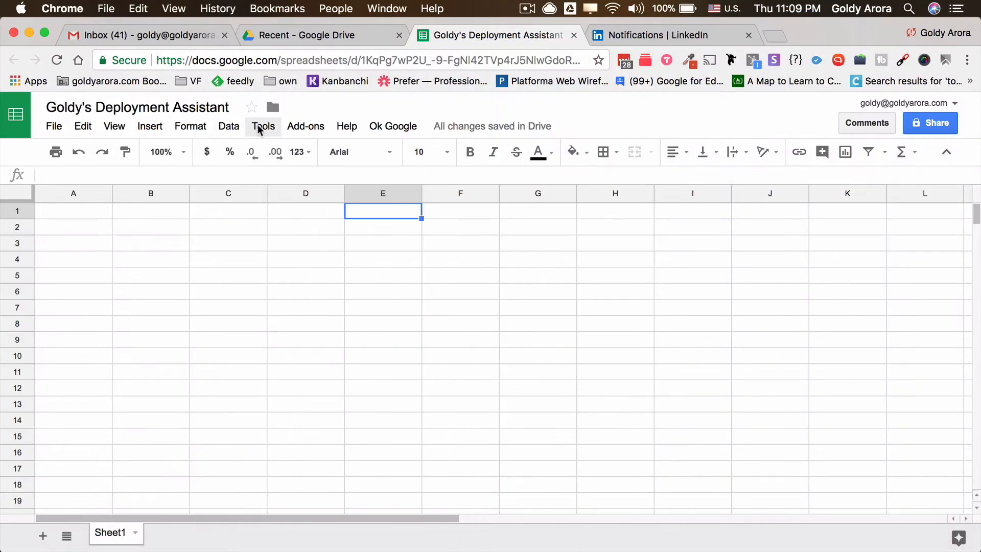
- Bring up the GoldyGo script project and scroll its file list down to OAuth Audit.gs
{"action": "left_click", "coordinate": [263, 126]}
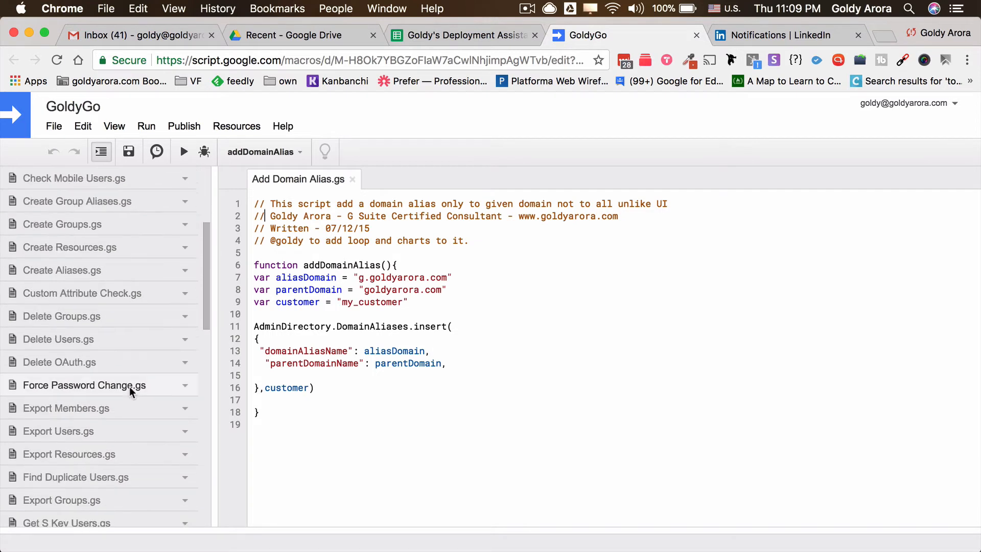
{"action": "scroll", "scroll_direction": "down", "scroll_amount": 3}
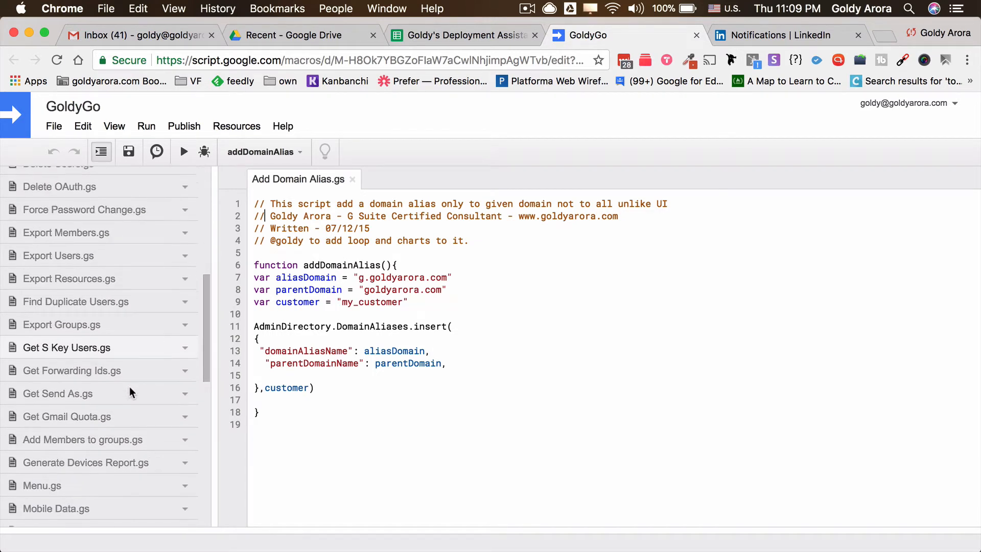
{"action": "scroll", "scroll_direction": "down", "scroll_amount": 3}
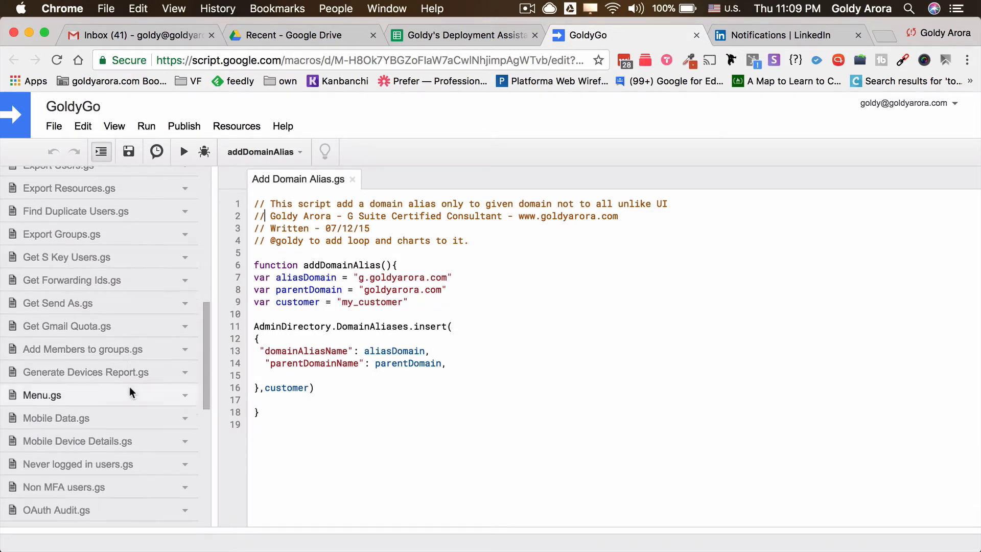
{"action": "scroll", "scroll_direction": "down", "scroll_amount": 3}
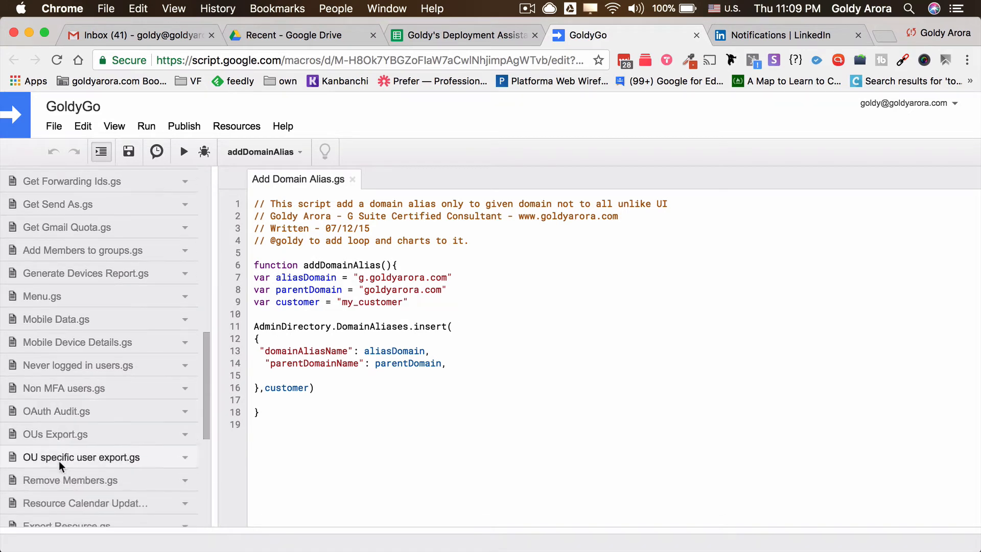
{"action": "scroll", "scroll_direction": "down", "scroll_amount": 3}
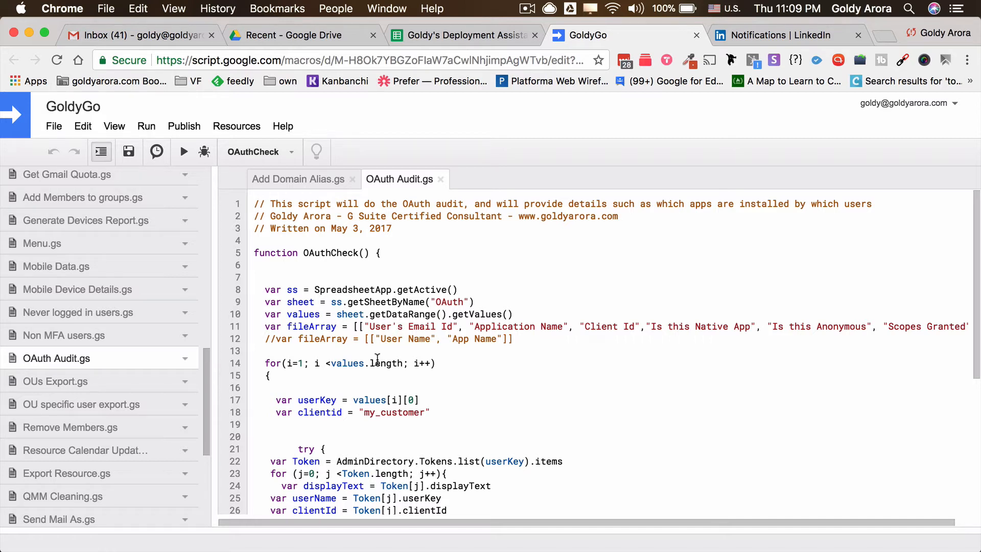
{"action": "mouse_move", "coordinate": [450, 399]}
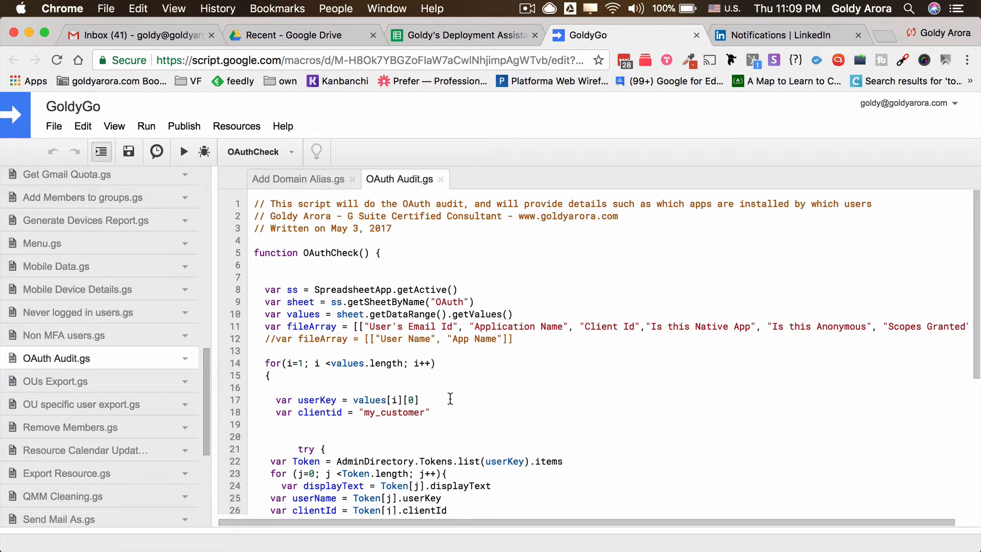
{"action": "mouse_move", "coordinate": [404, 333]}
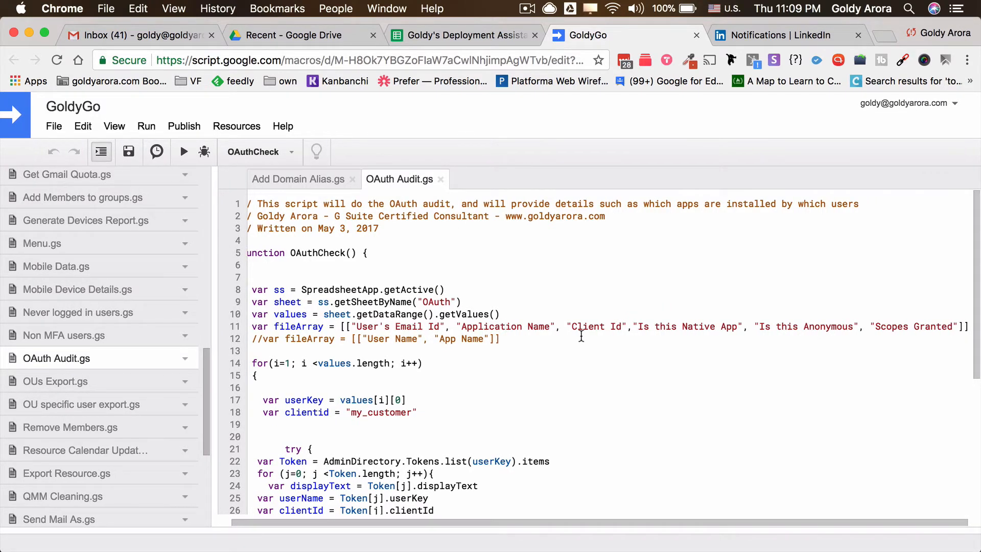
{"action": "mouse_move", "coordinate": [646, 343]}
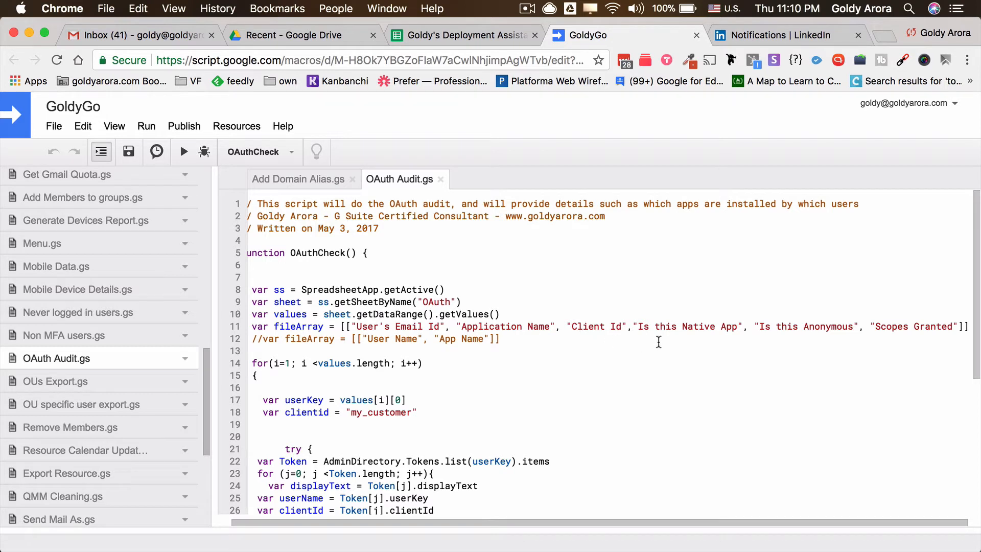
{"action": "mouse_move", "coordinate": [843, 327]}
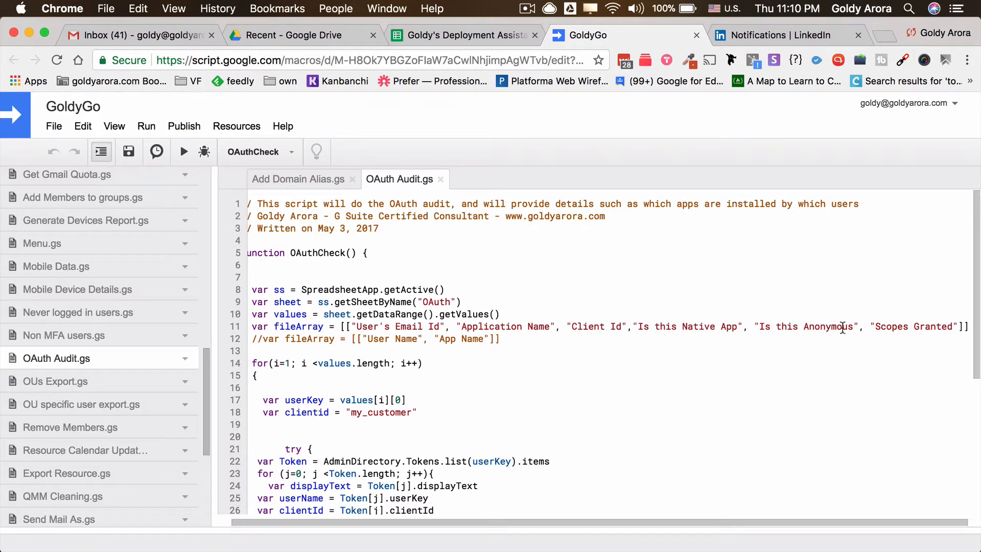
{"action": "mouse_move", "coordinate": [518, 418]}
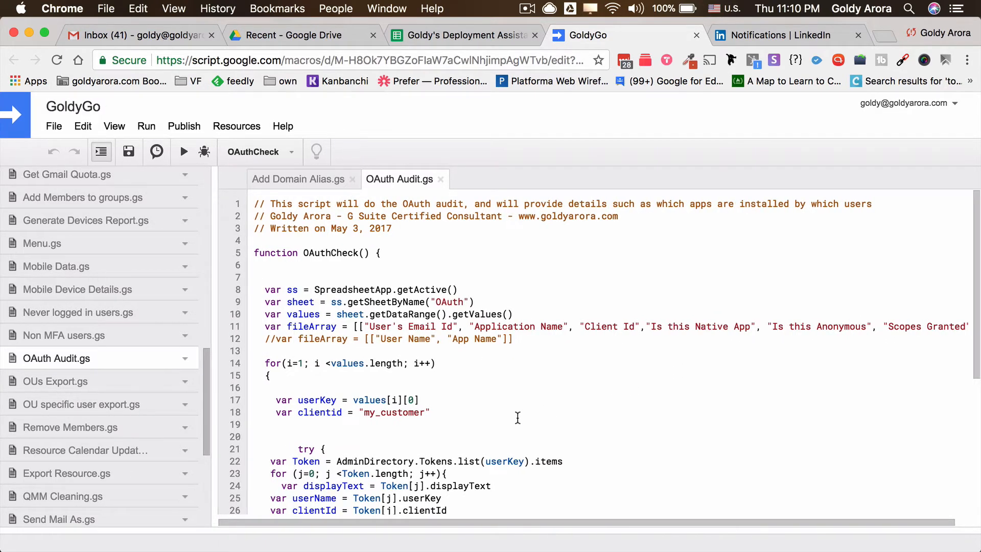
{"action": "mouse_move", "coordinate": [360, 273]}
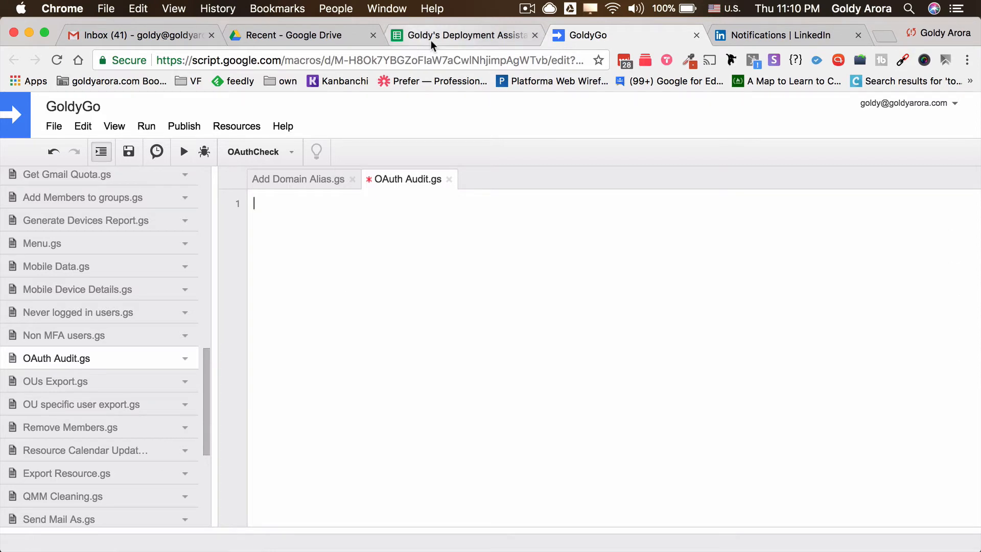
- Stay on the script project keeping unsaved changes and cancel creating a new script file
{"action": "left_click", "coordinate": [465, 35]}
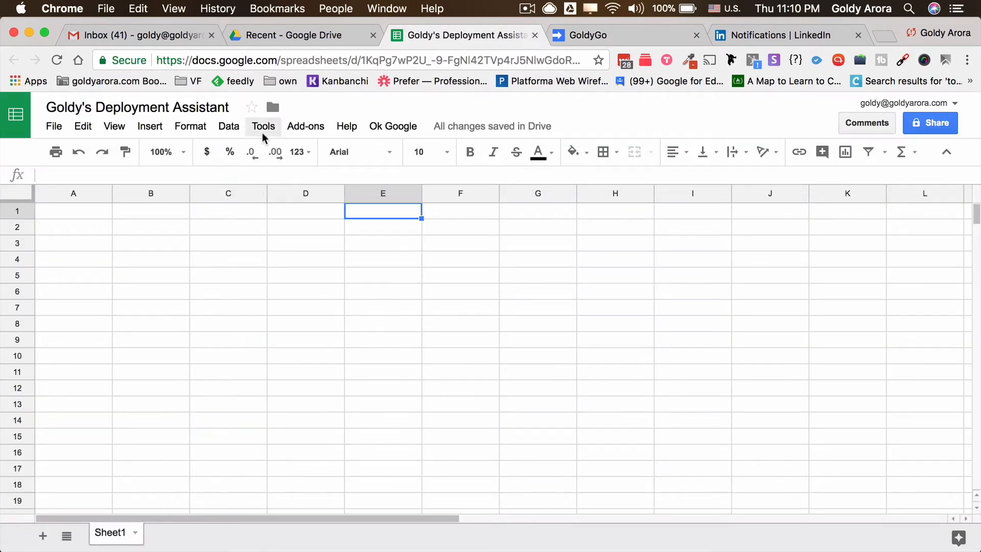
{"action": "left_click", "coordinate": [264, 126]}
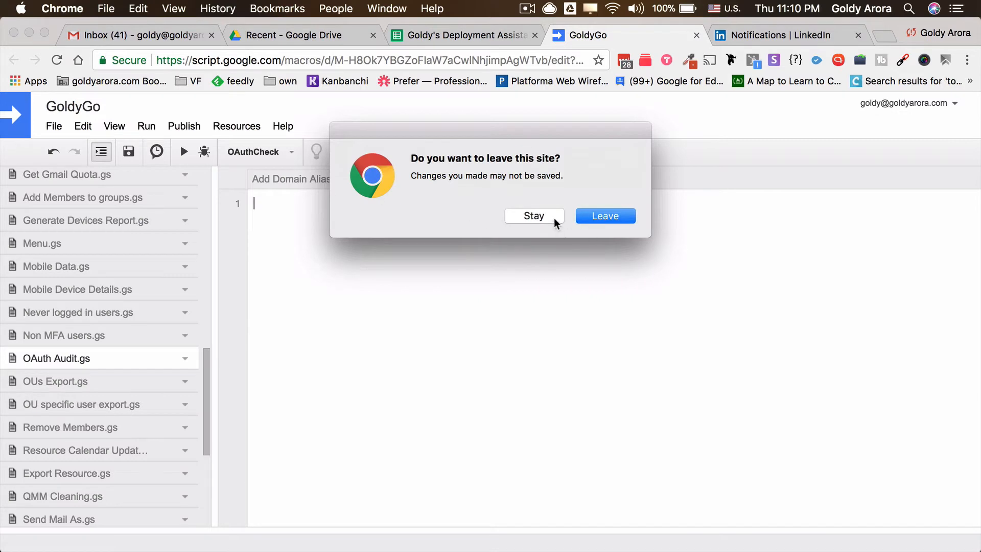
{"action": "left_click", "coordinate": [533, 215]}
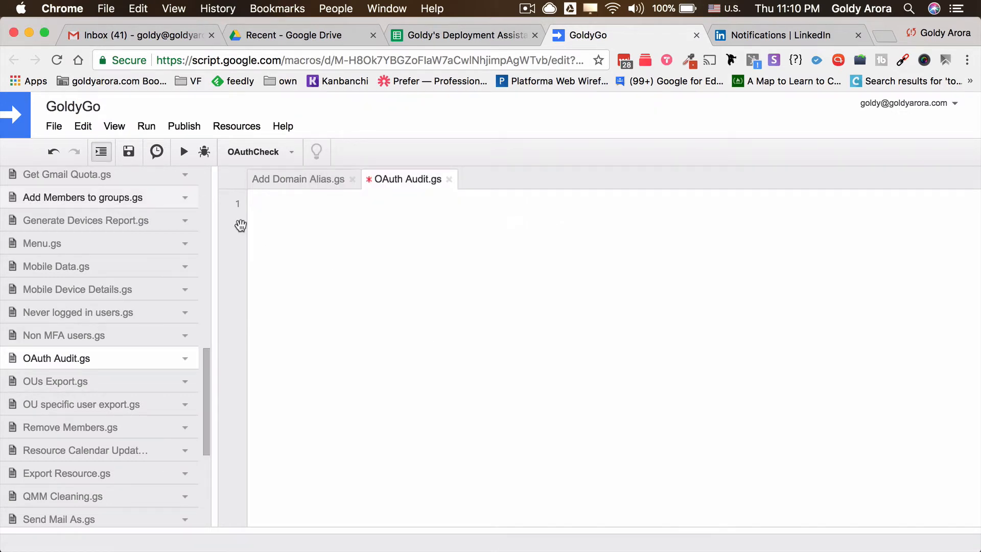
{"action": "left_click", "coordinate": [53, 126]}
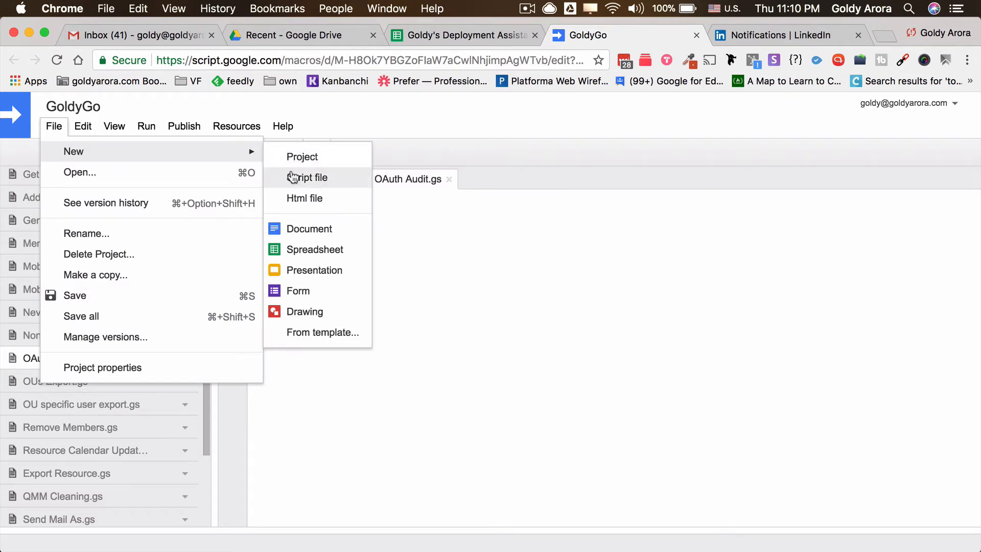
{"action": "left_click", "coordinate": [307, 177]}
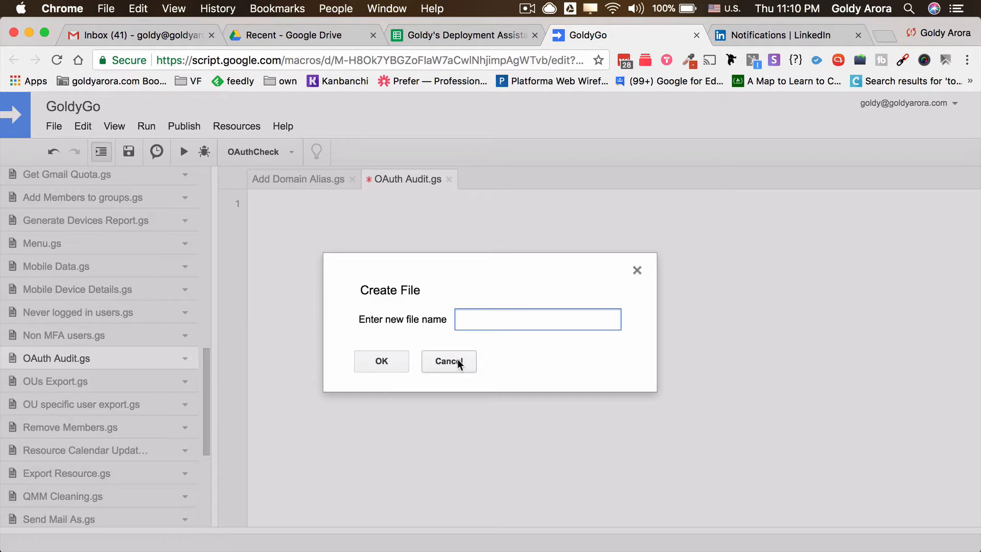
{"action": "left_click", "coordinate": [448, 362]}
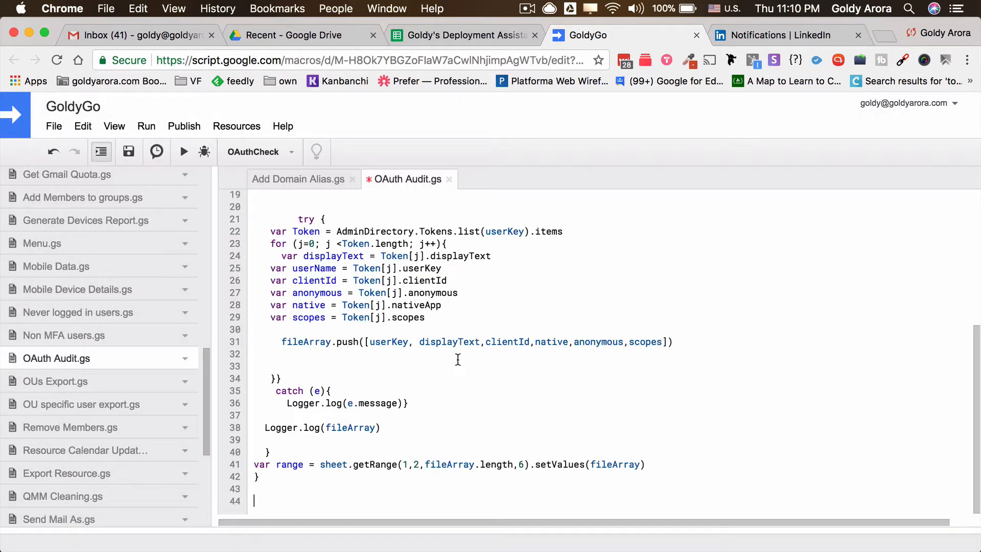
- Restore the full OAuth audit code in OAuth Audit.gs and save it
{"action": "scroll", "scroll_direction": "up", "scroll_amount": 3}
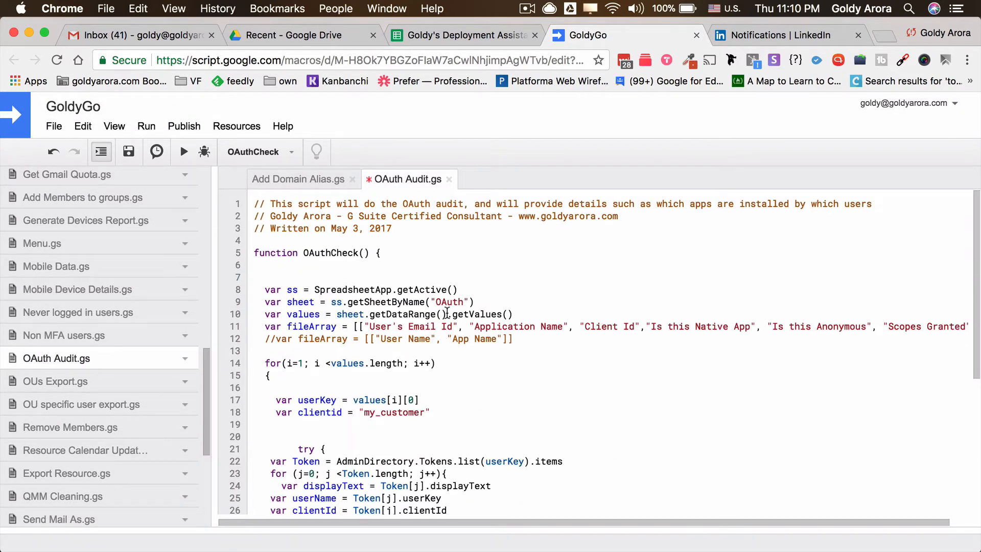
{"action": "left_click", "coordinate": [128, 152]}
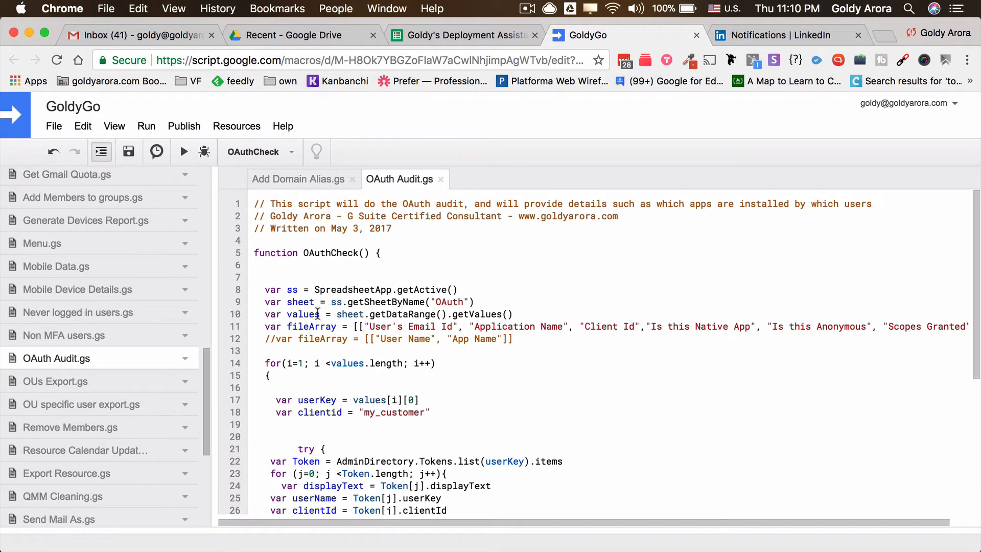
{"action": "scroll", "scroll_direction": "down", "scroll_amount": 3}
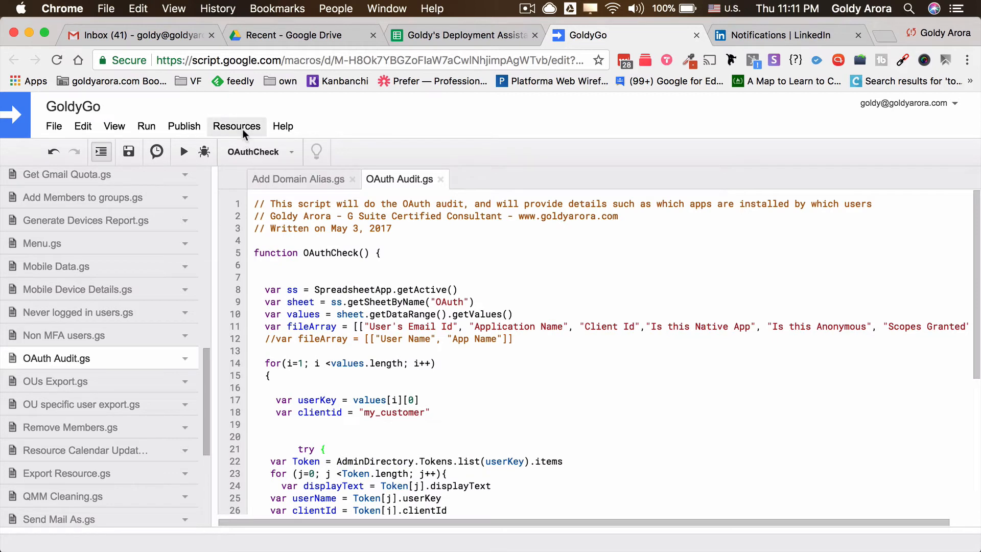
- Enable the Admin Directory API advanced service and follow the Google API Console link
{"action": "left_click", "coordinate": [236, 126]}
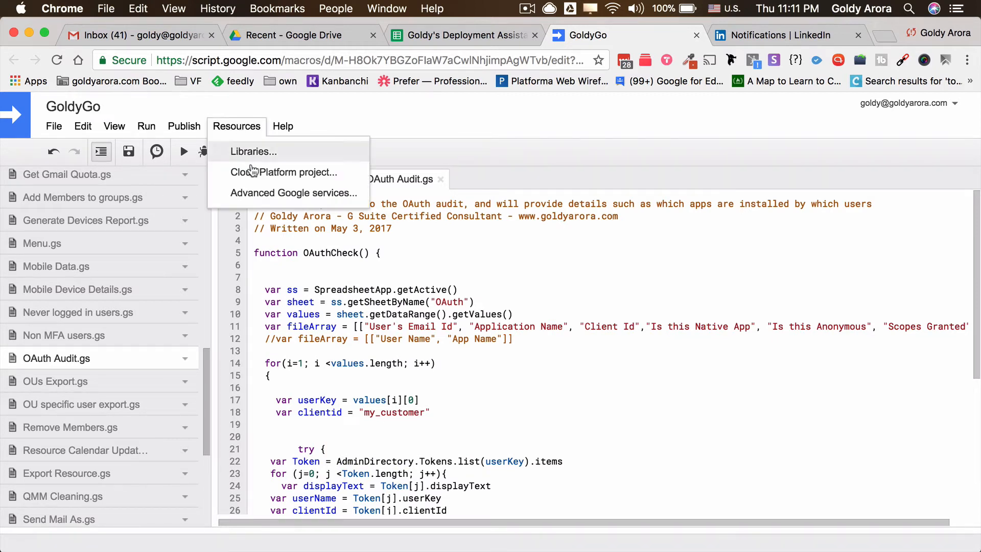
{"action": "mouse_move", "coordinate": [295, 192]}
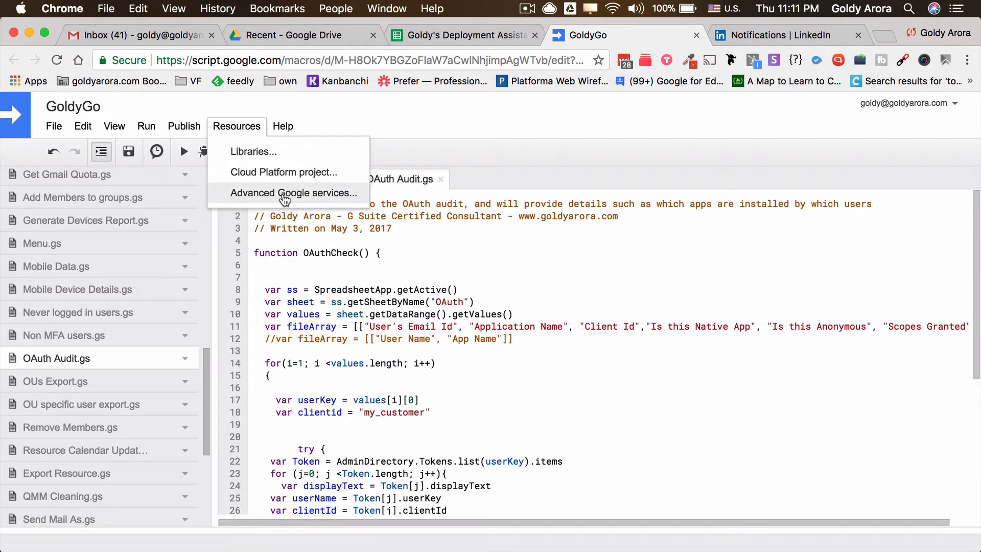
{"action": "left_click", "coordinate": [295, 192]}
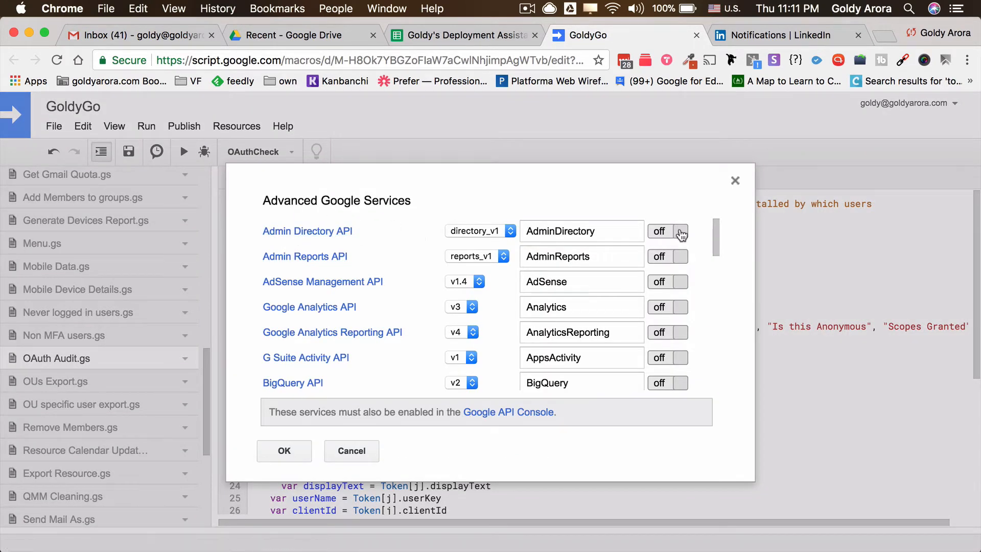
{"action": "left_click", "coordinate": [667, 231]}
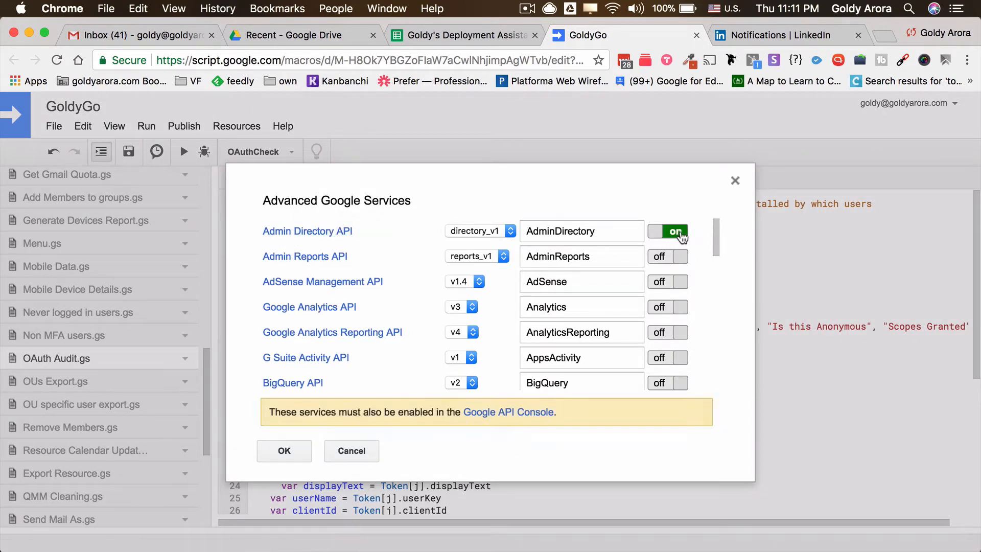
{"action": "mouse_move", "coordinate": [391, 419]}
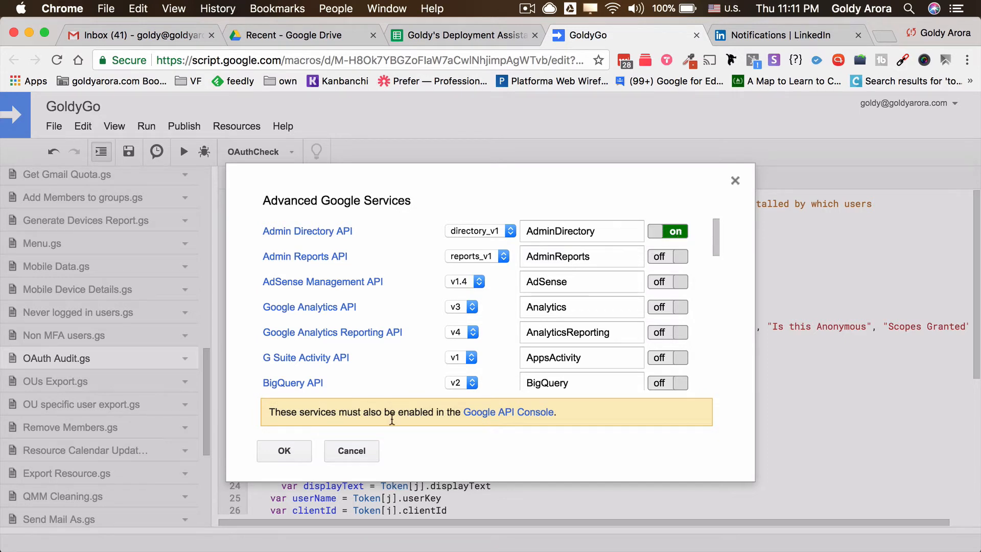
{"action": "mouse_move", "coordinate": [508, 412]}
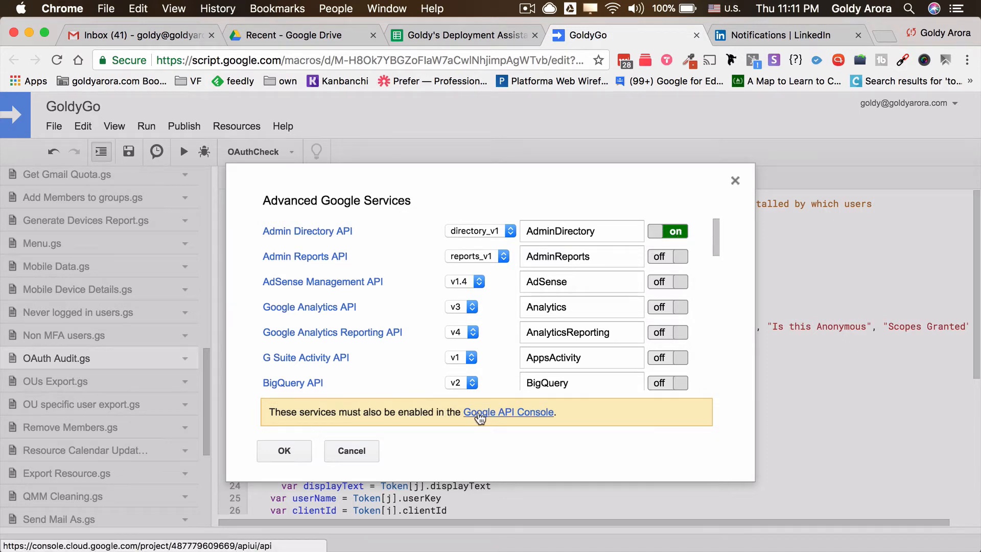
{"action": "left_click", "coordinate": [508, 412]}
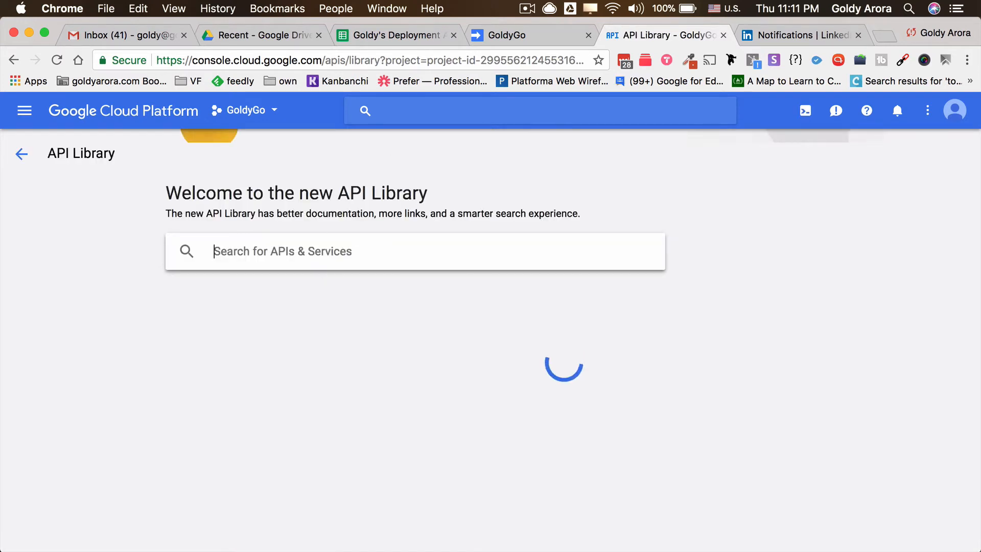
- Find Admin SDK by searching 'admin' in the API Library and enable it for the project
{"action": "type", "text": "admin"}
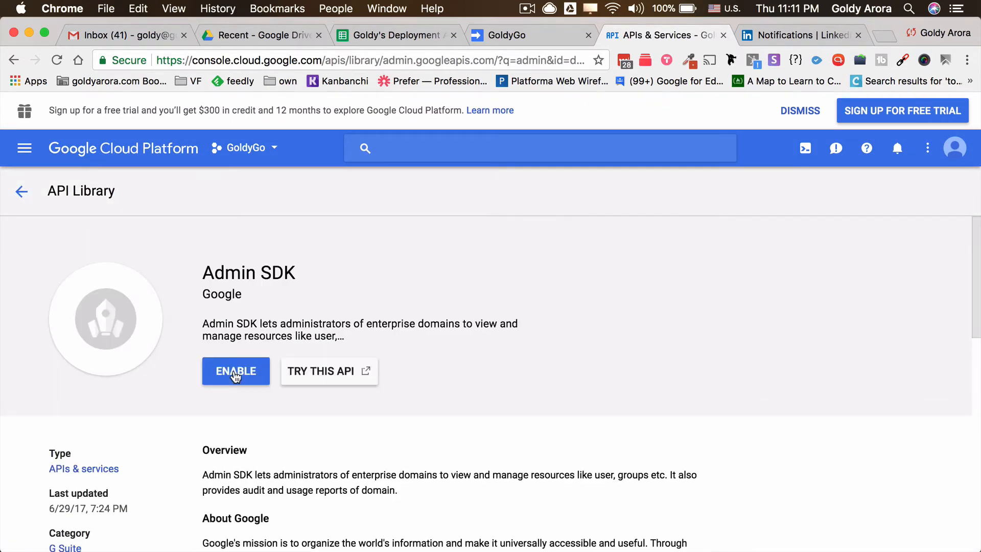
{"action": "left_click", "coordinate": [236, 371]}
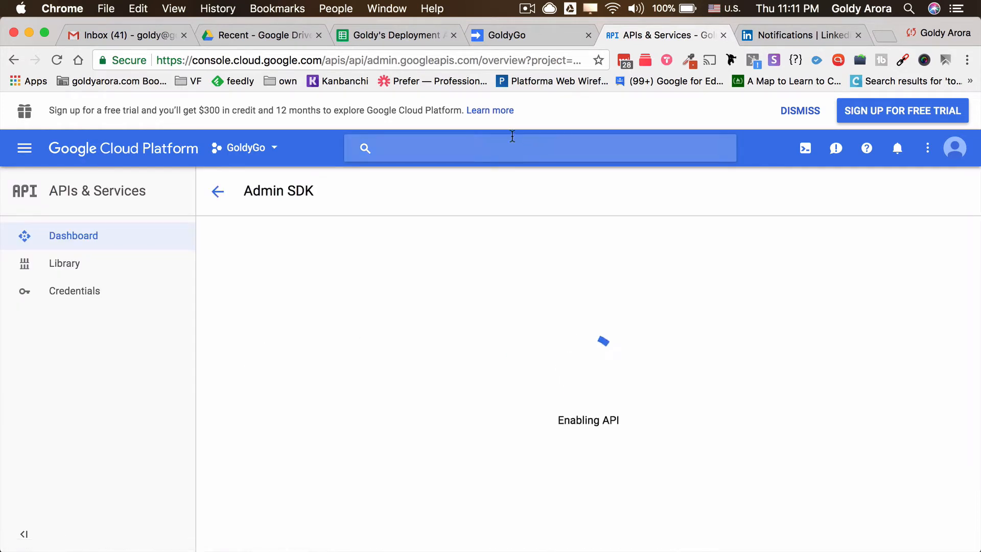
{"action": "mouse_move", "coordinate": [530, 35]}
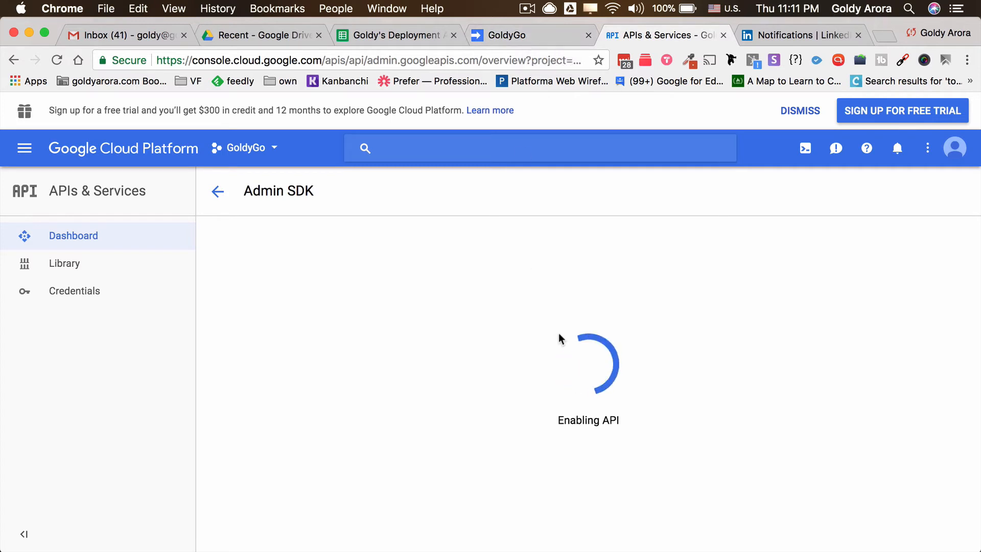
{"action": "mouse_move", "coordinate": [541, 346]}
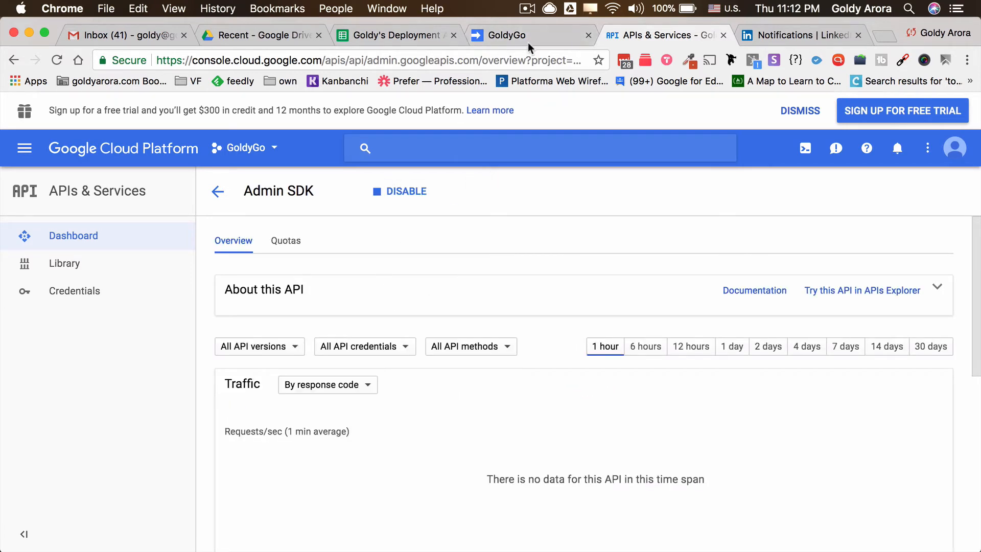
- Confirm the Advanced Google Services settings with OK back in the script editor
{"action": "left_click", "coordinate": [507, 35]}
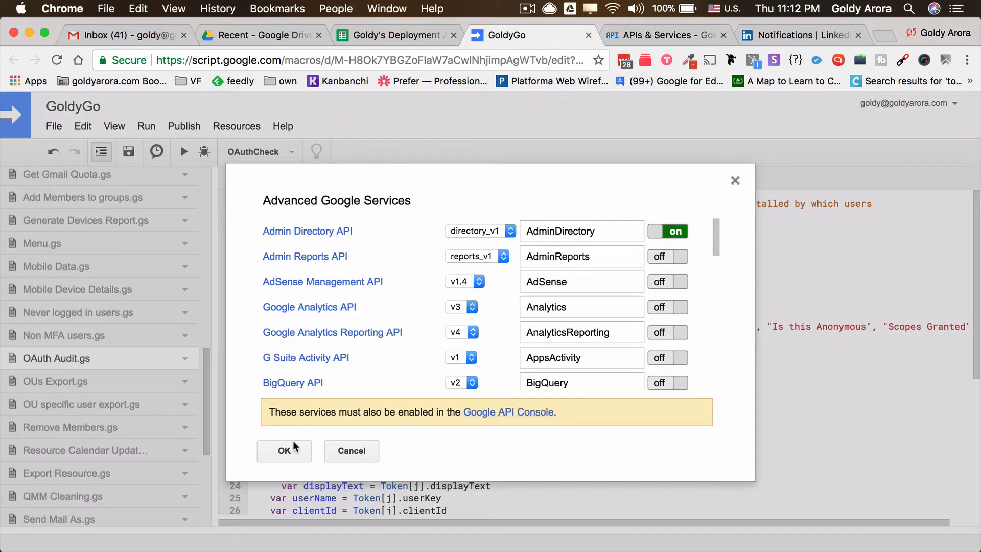
{"action": "left_click", "coordinate": [284, 451]}
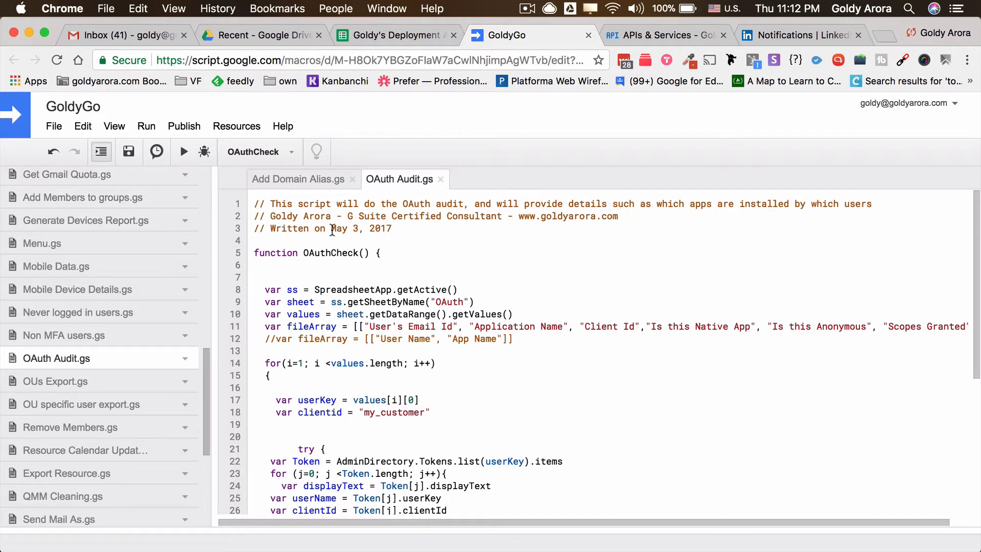
{"action": "mouse_move", "coordinate": [140, 265]}
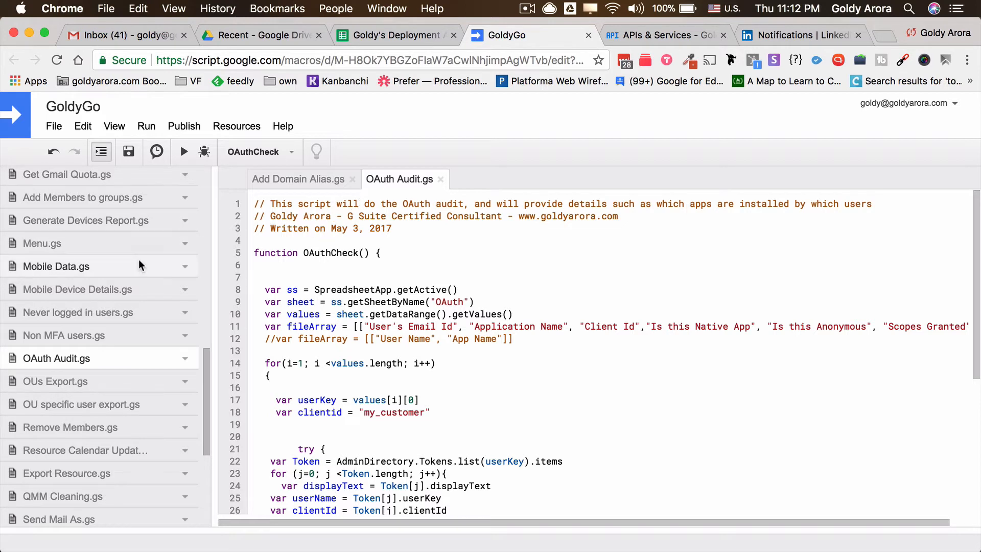
{"action": "mouse_move", "coordinate": [203, 201]}
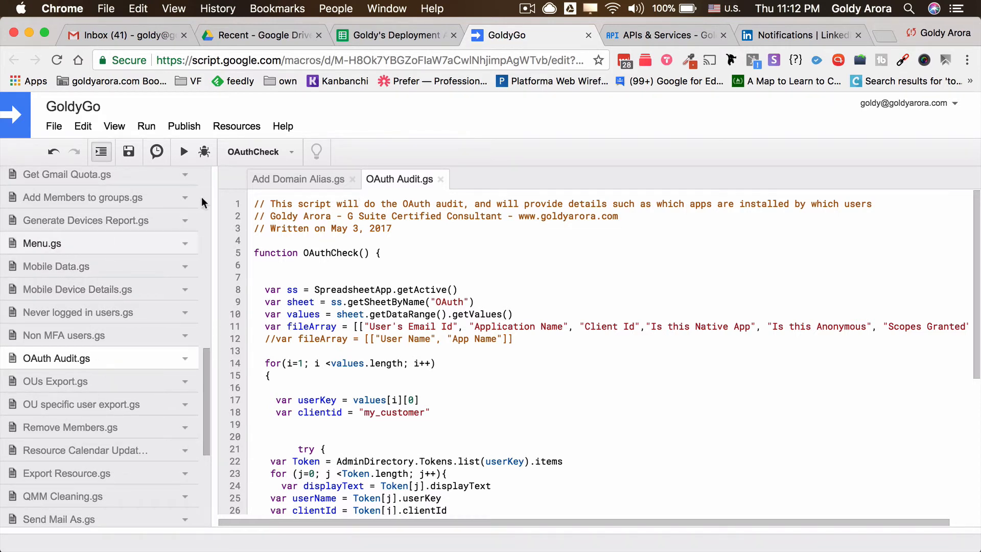
{"action": "mouse_move", "coordinate": [259, 151]}
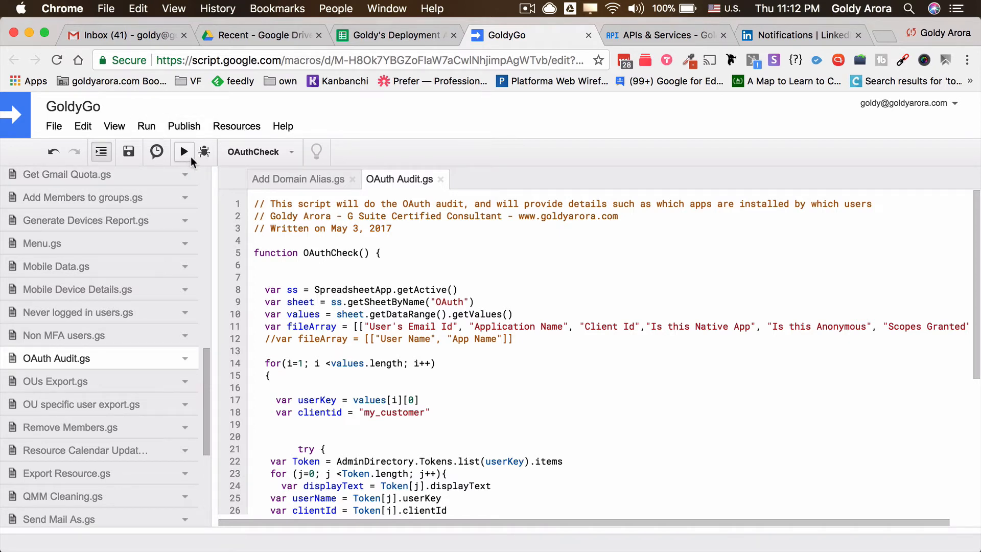
{"action": "mouse_move", "coordinate": [183, 151]}
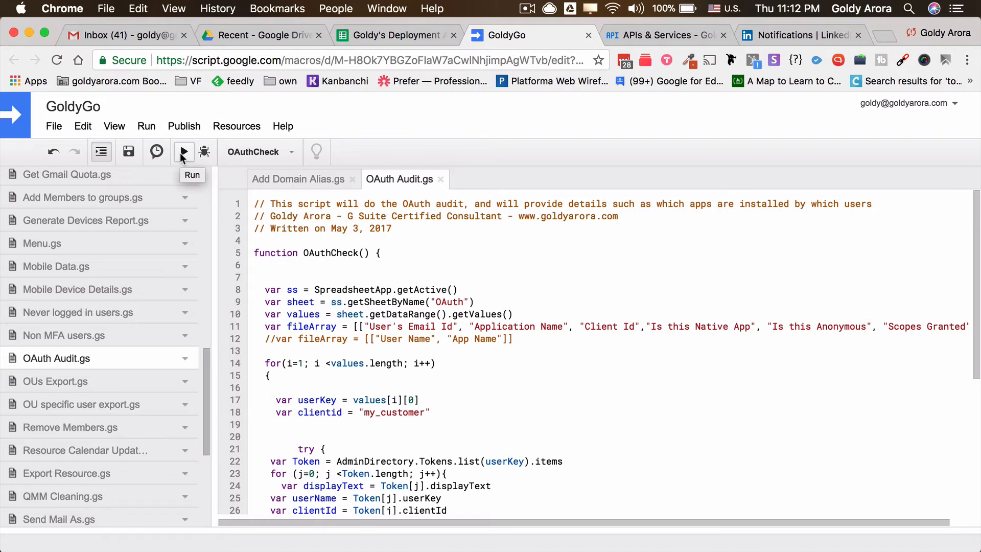
{"action": "mouse_move", "coordinate": [418, 307]}
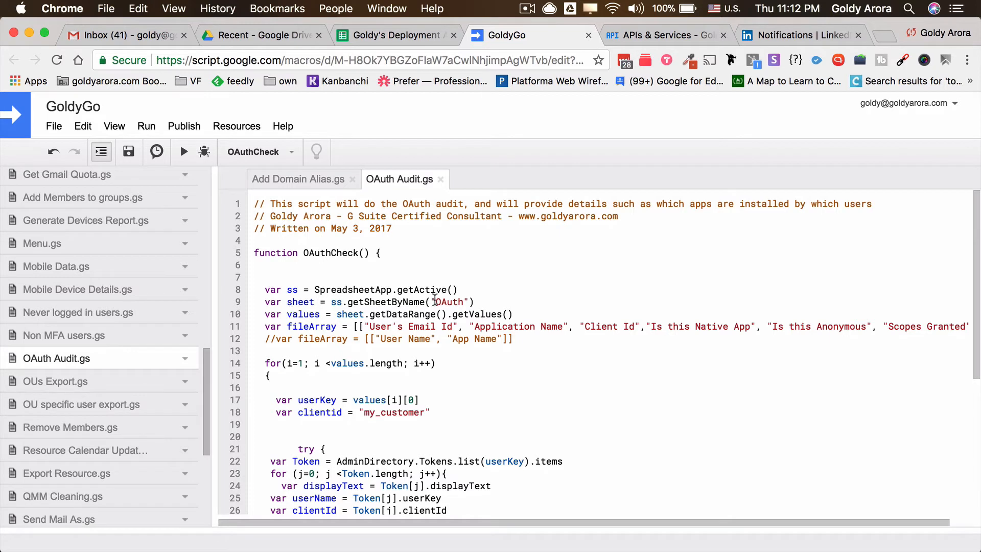
{"action": "double_click", "coordinate": [449, 302]}
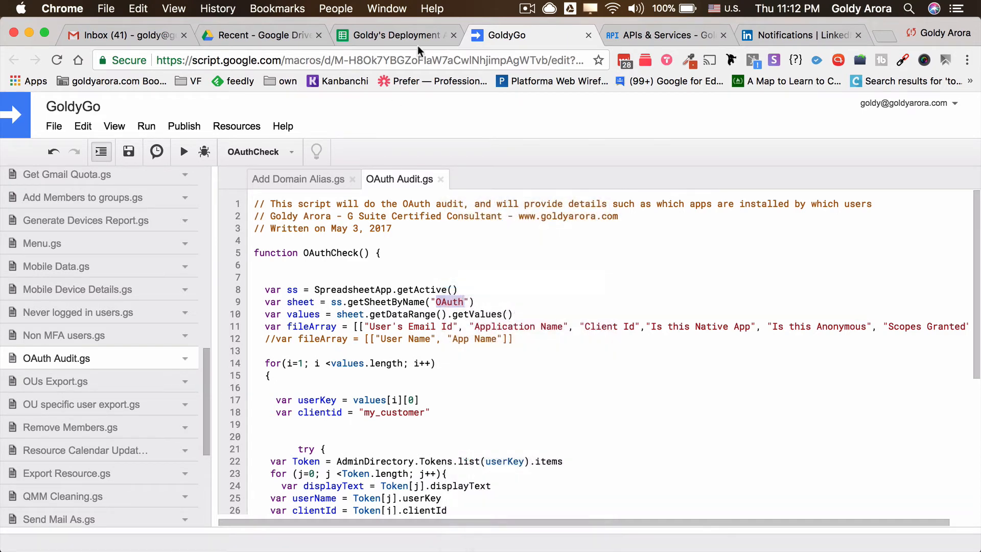
- Rename the Sheet1 tab to OAuth
{"action": "right_click", "coordinate": [111, 532]}
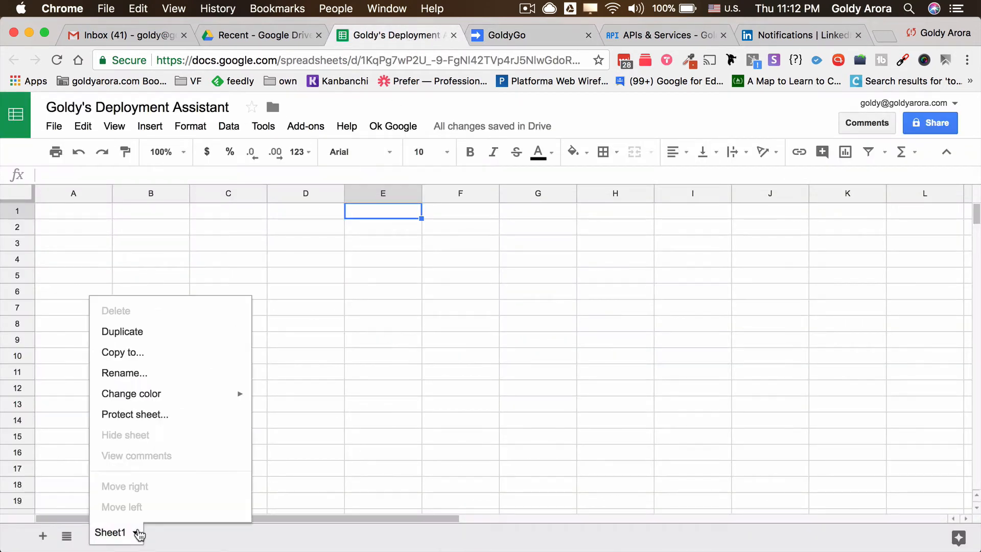
{"action": "left_click", "coordinate": [124, 373]}
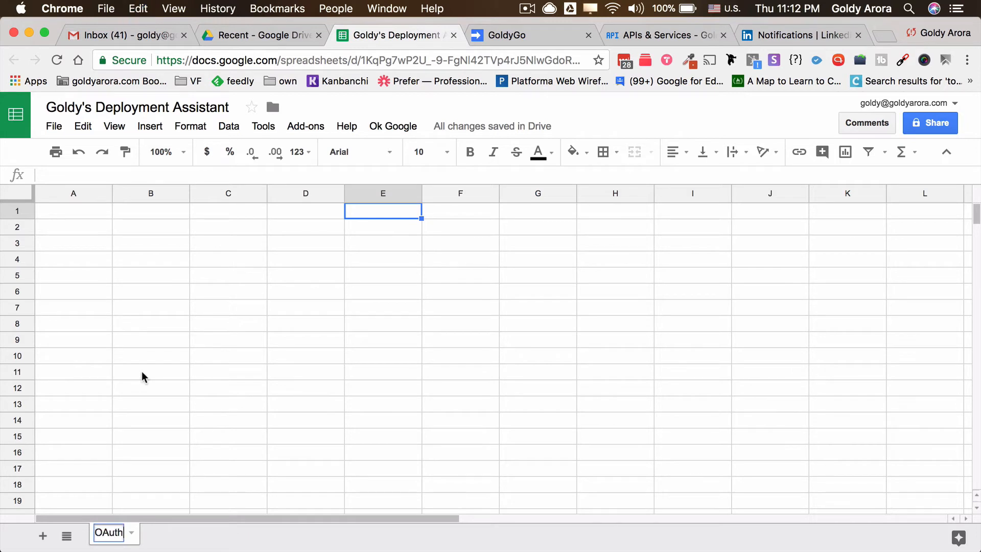
{"action": "left_click", "coordinate": [151, 468]}
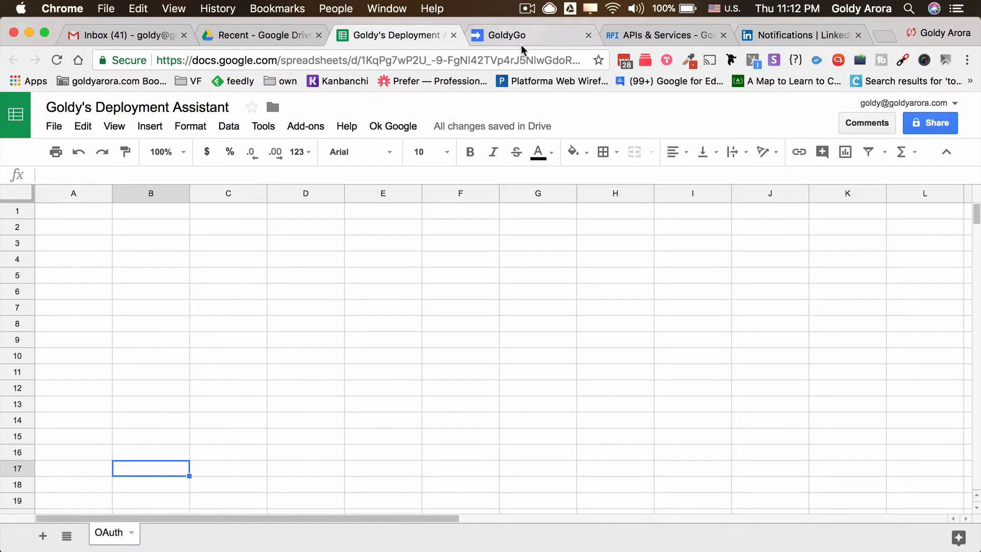
- Run the OAuthCheck function and glance at the spreadsheet while it starts
{"action": "left_click", "coordinate": [506, 34]}
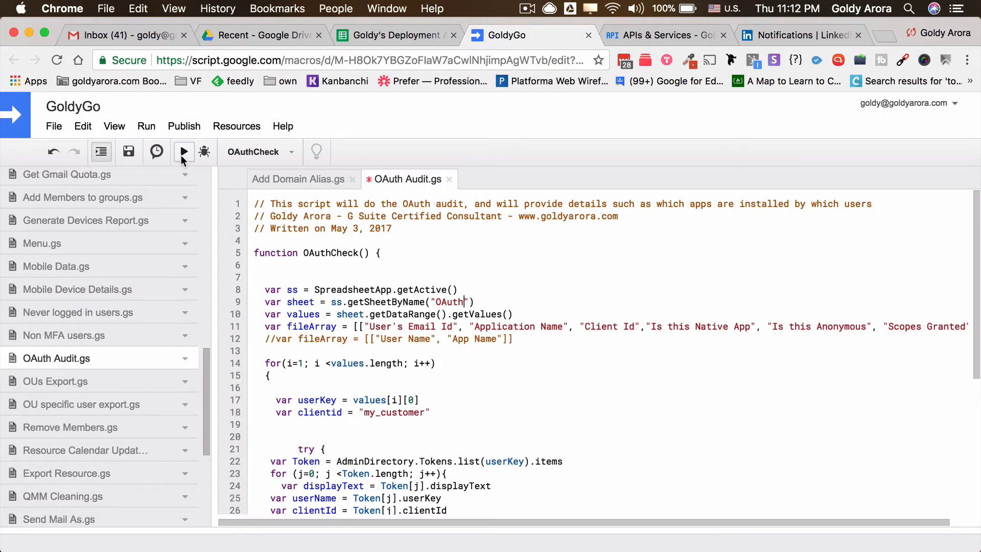
{"action": "left_click", "coordinate": [183, 151]}
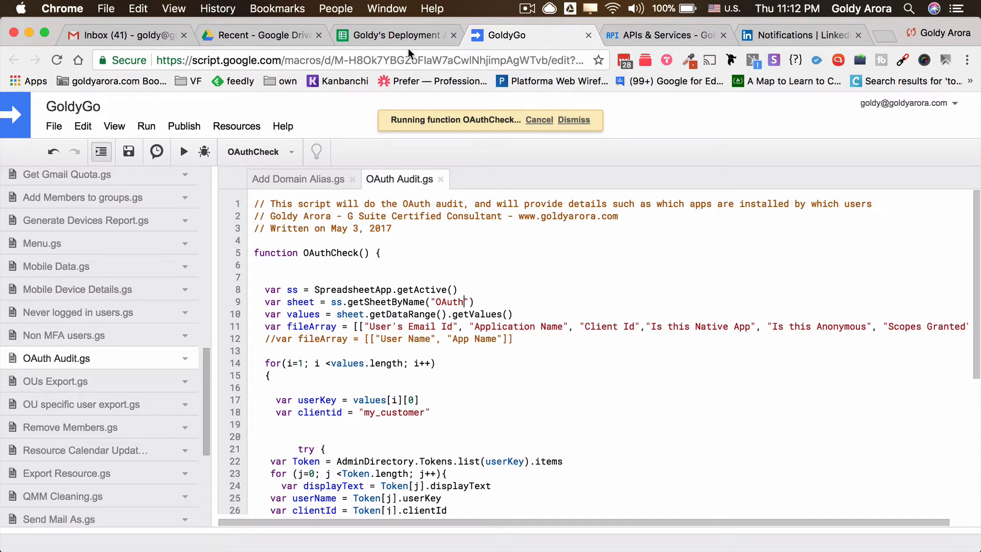
{"action": "left_click", "coordinate": [396, 35]}
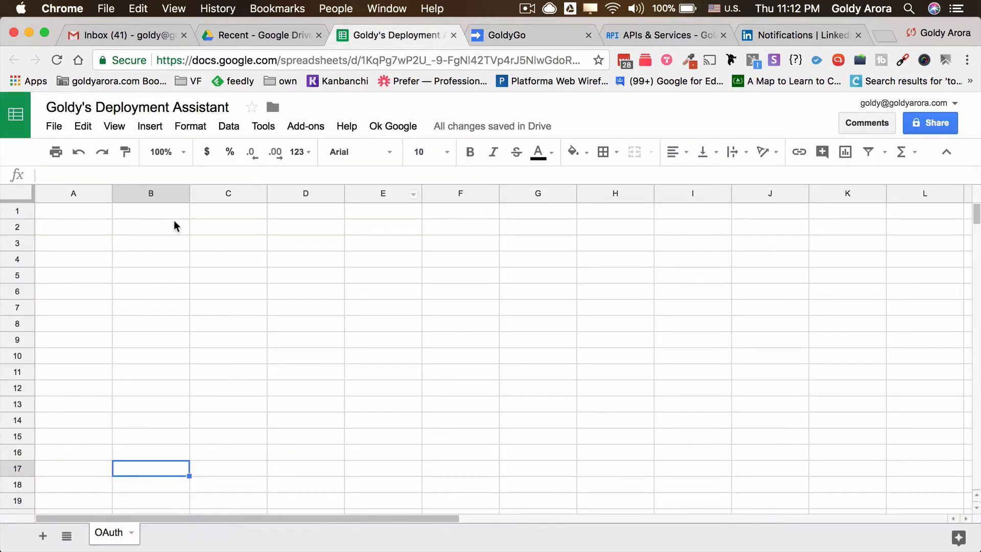
{"action": "left_click", "coordinate": [507, 35]}
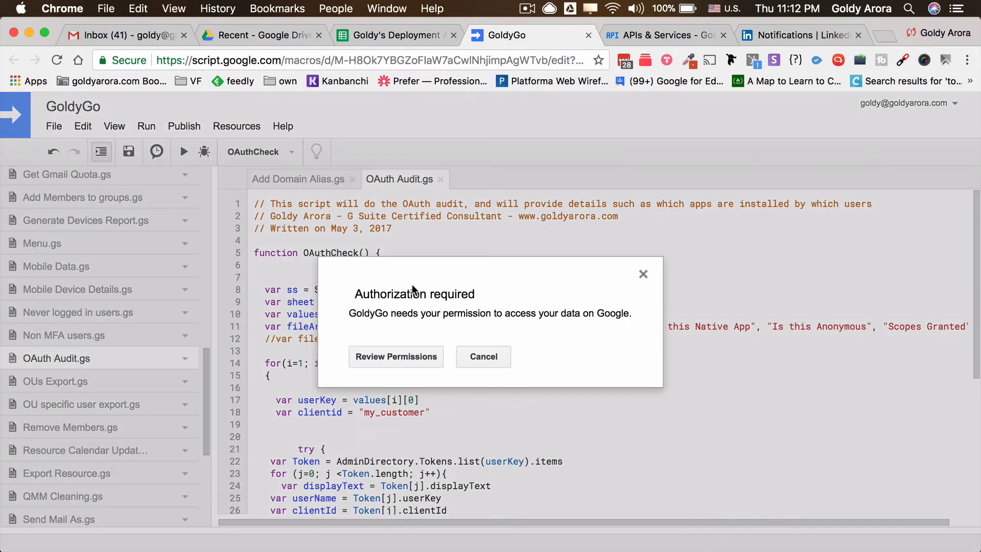
{"action": "mouse_move", "coordinate": [396, 356]}
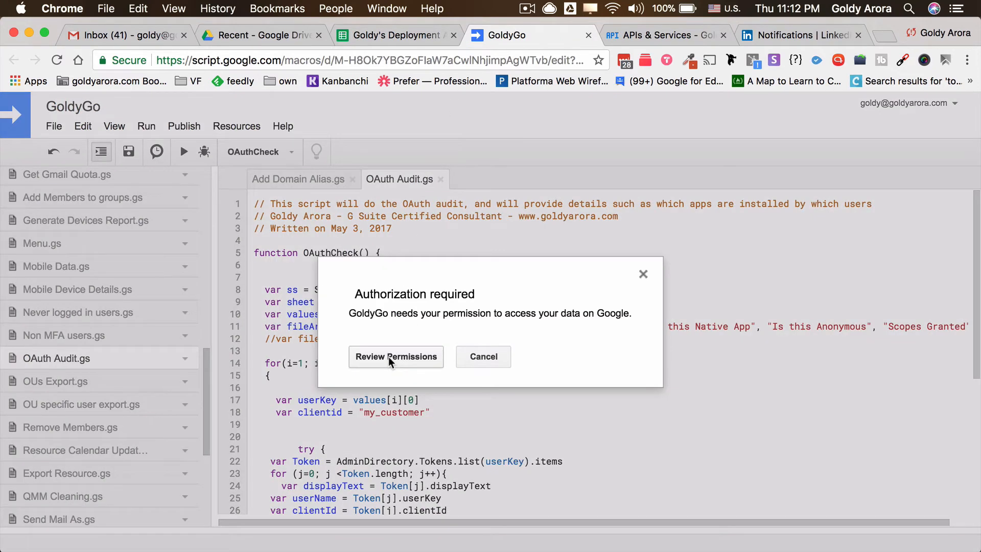
- Review and allow the permissions OAuthCheck requests for the domain account
{"action": "left_click", "coordinate": [396, 357]}
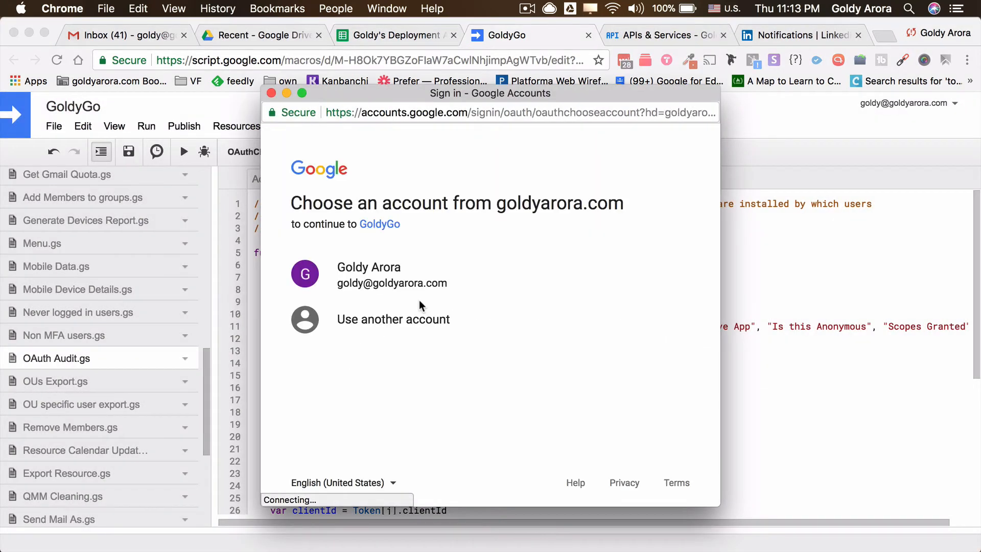
{"action": "left_click", "coordinate": [368, 274]}
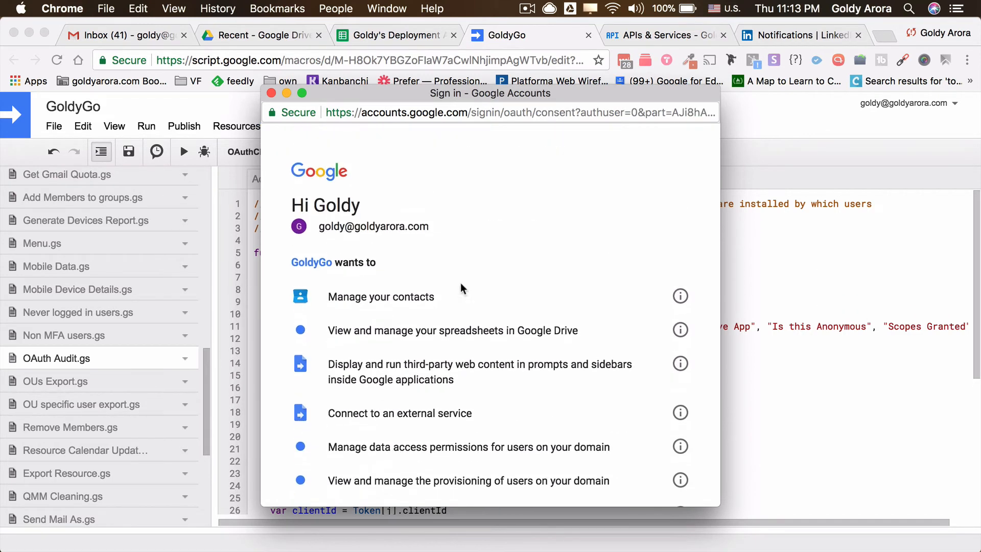
{"action": "scroll", "scroll_direction": "down", "scroll_amount": 3}
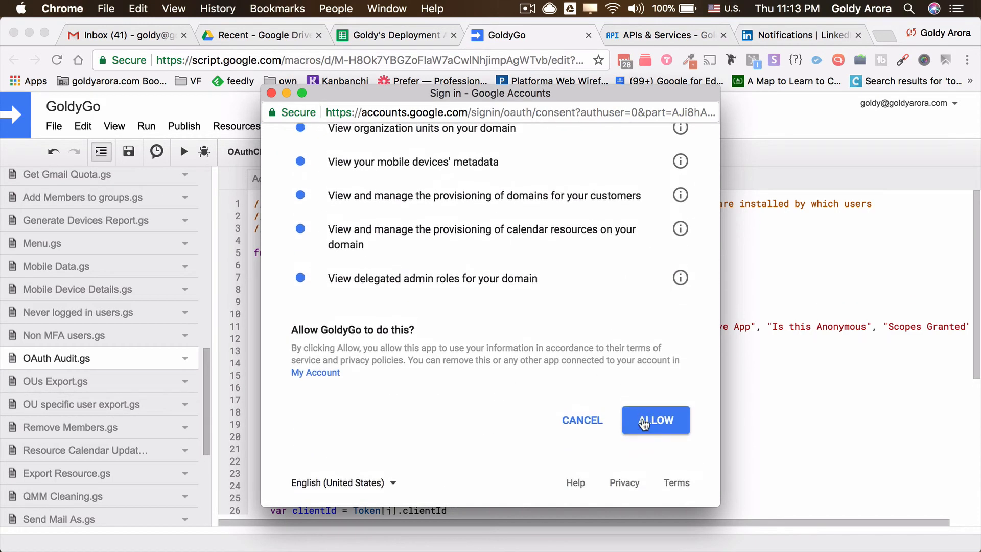
{"action": "left_click", "coordinate": [655, 420]}
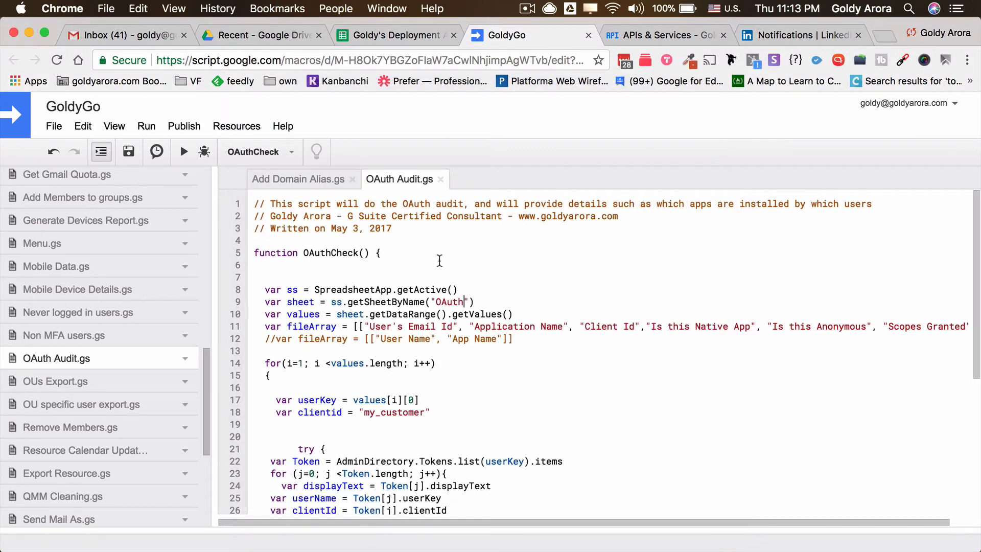
- Rerun OAuthCheck and inspect the header row it wrote, from User's Email Id to Is this Native App
{"action": "left_click", "coordinate": [396, 36]}
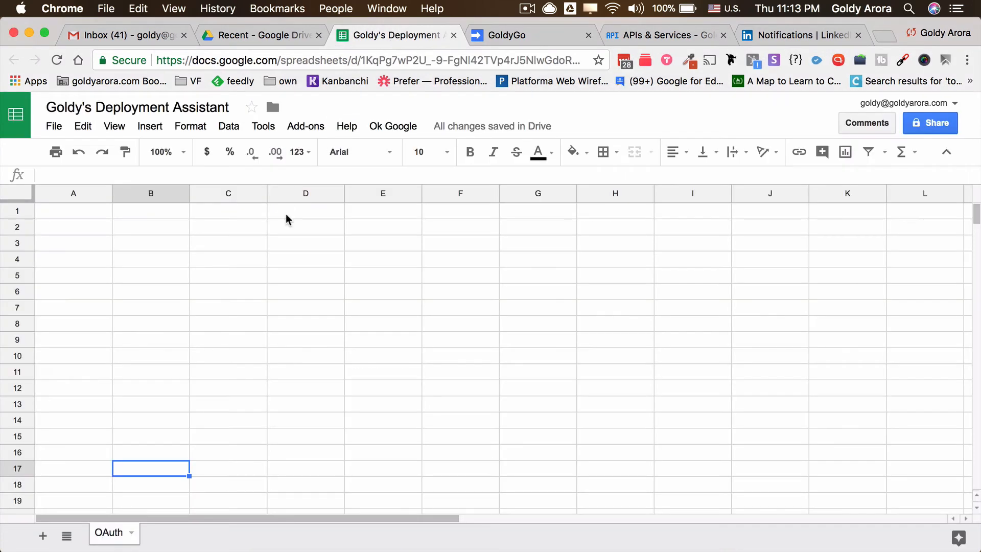
{"action": "left_click", "coordinate": [507, 35]}
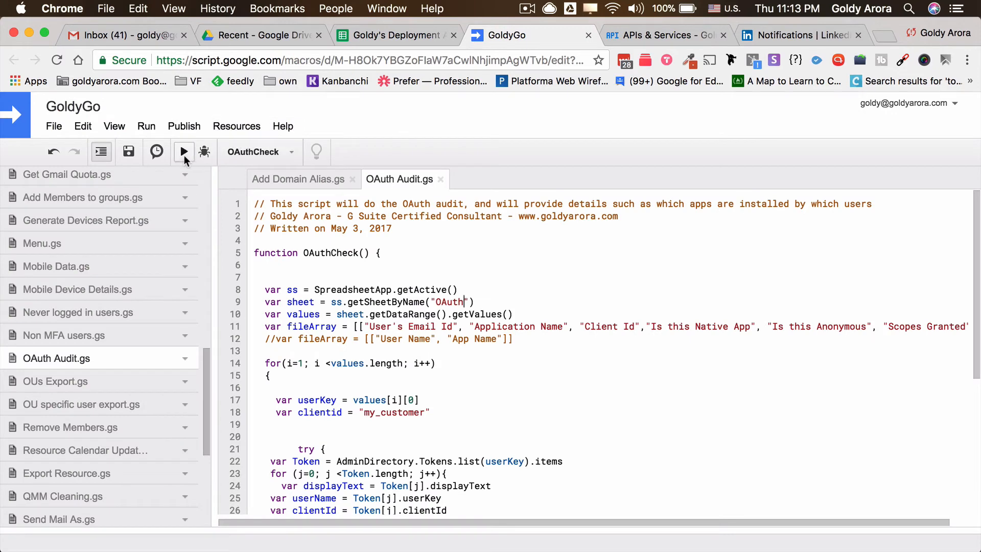
{"action": "left_click", "coordinate": [183, 151]}
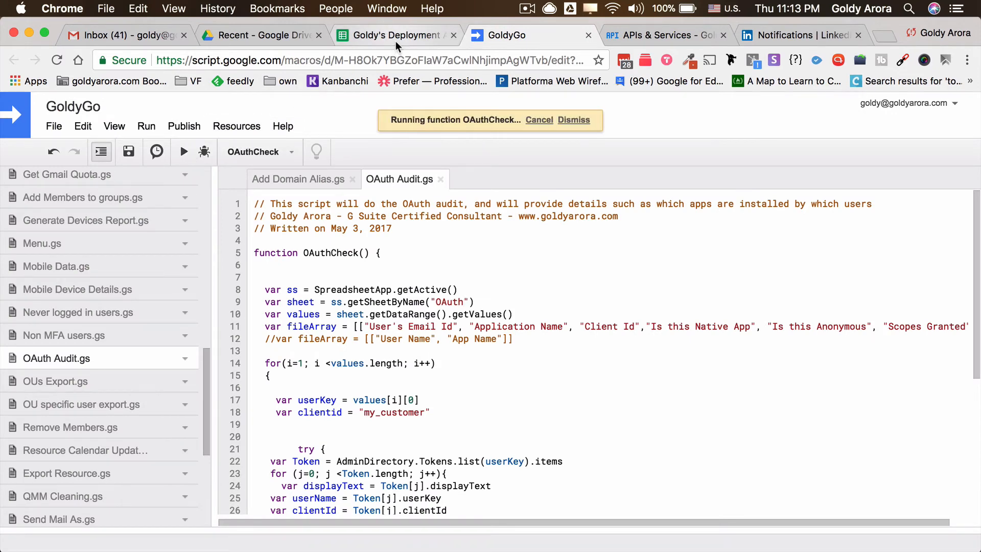
{"action": "left_click", "coordinate": [396, 35]}
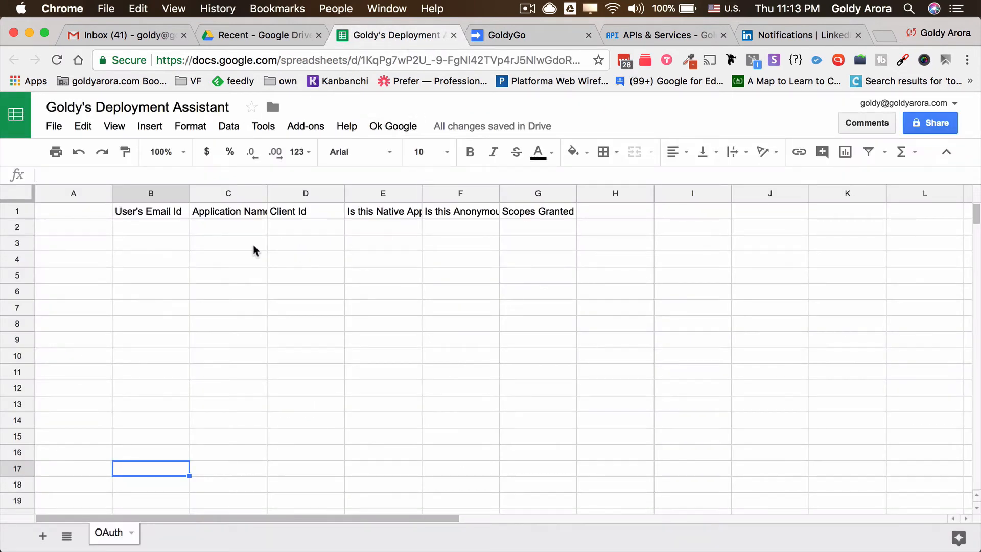
{"action": "left_click", "coordinate": [150, 211]}
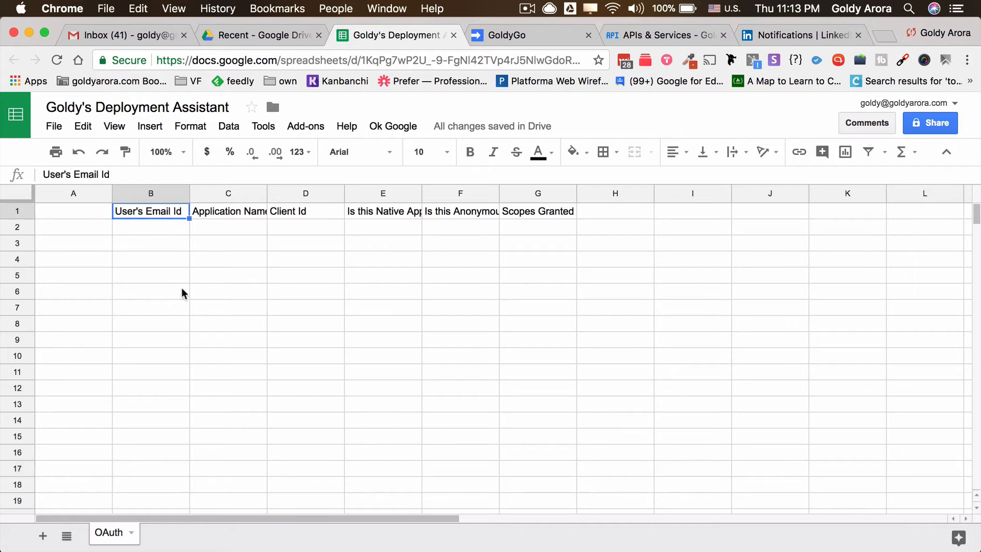
{"action": "left_click", "coordinate": [229, 211]}
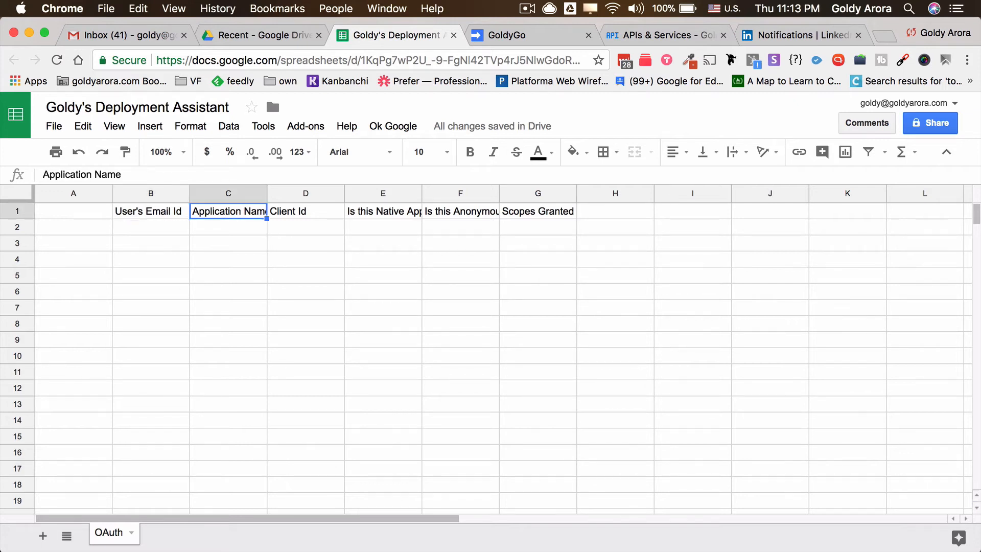
{"action": "left_click", "coordinate": [382, 211]}
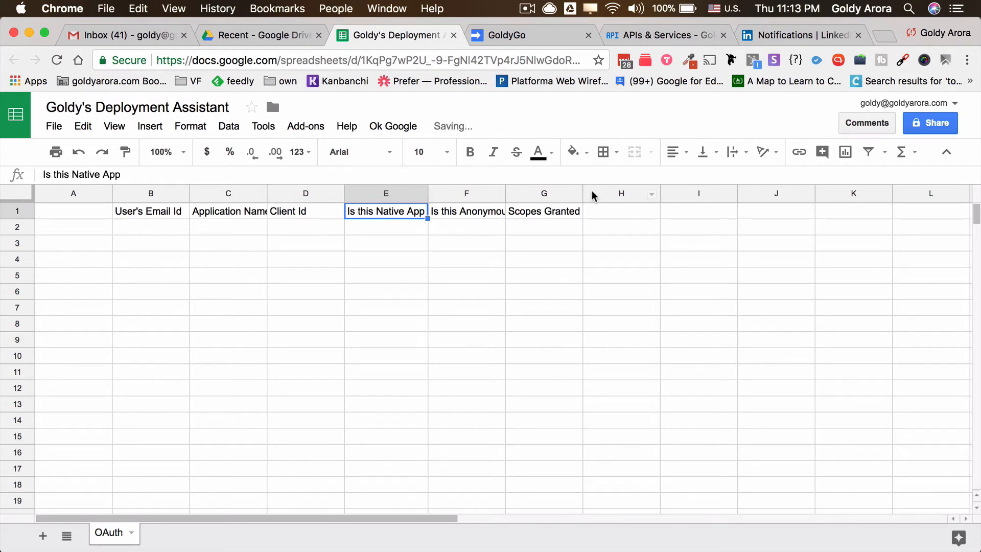
{"action": "mouse_move", "coordinate": [344, 193]}
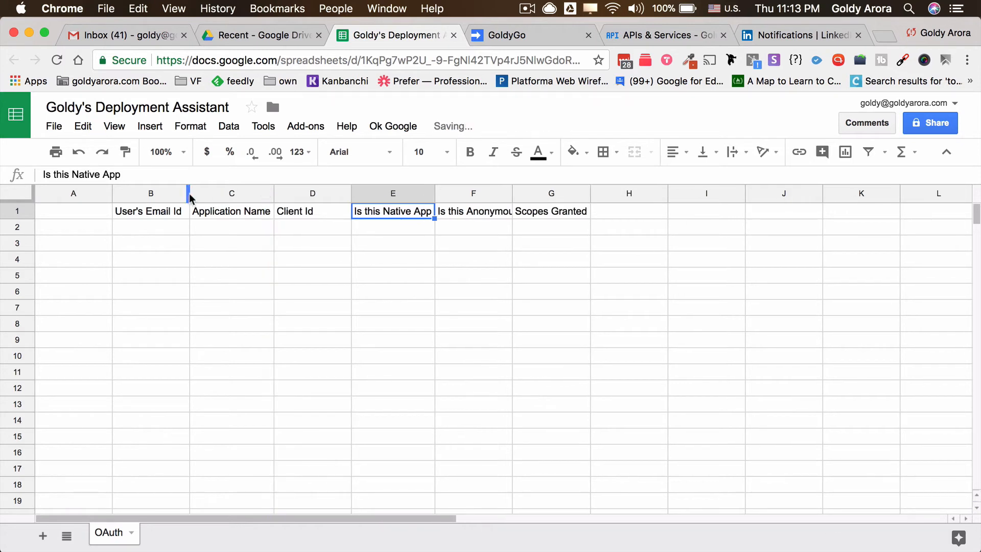
- Add a User Email id heading in A1 and widen column A
{"action": "left_click", "coordinate": [148, 211]}
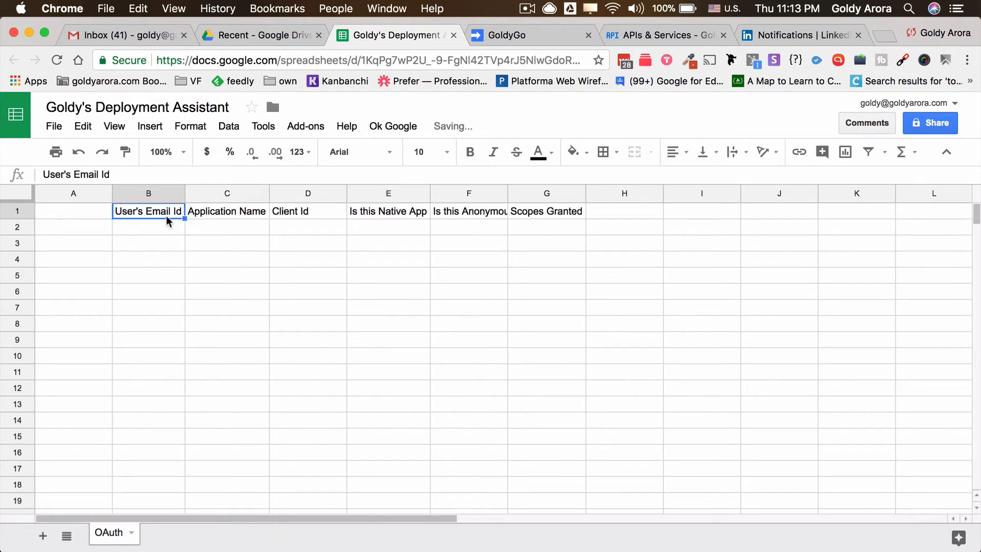
{"action": "left_click", "coordinate": [73, 211]}
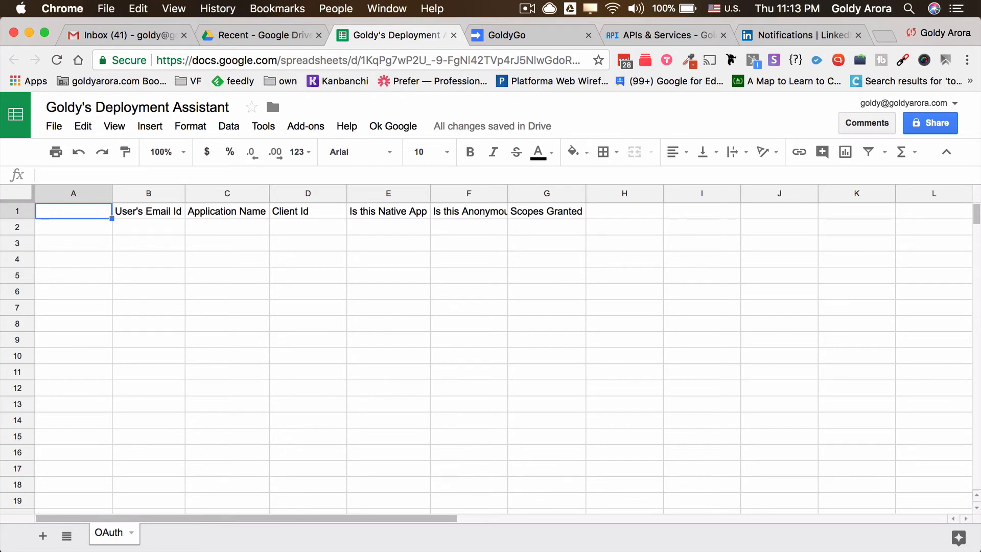
{"action": "mouse_move", "coordinate": [401, 243]}
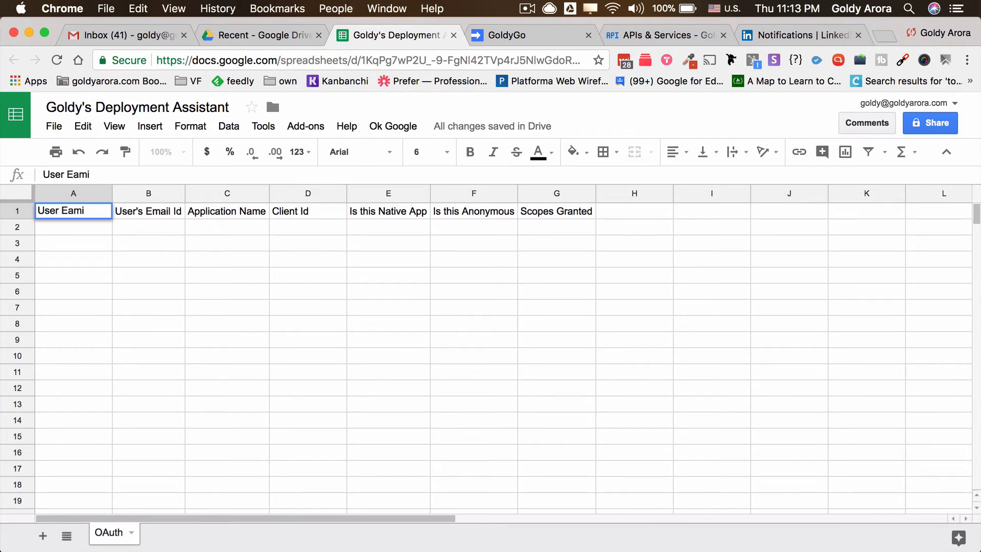
{"action": "key", "text": "Return"}
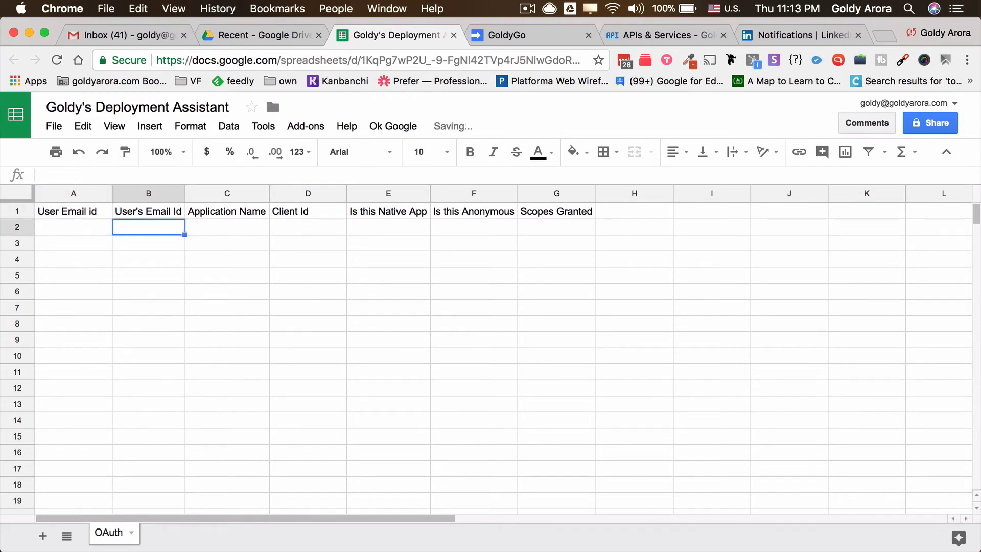
{"action": "left_click", "coordinate": [73, 226]}
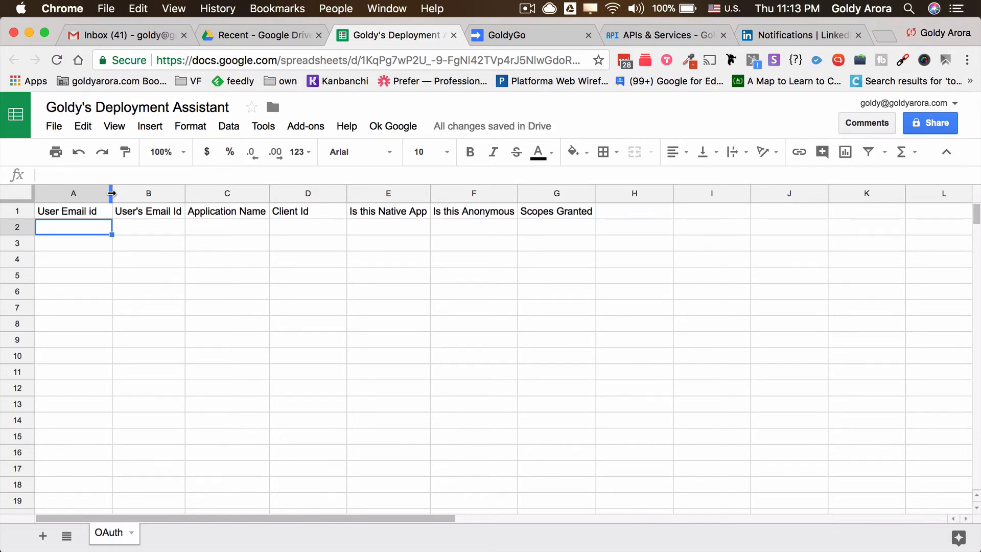
{"action": "left_click_drag", "start_coordinate": [113, 193], "coordinate": [204, 192]}
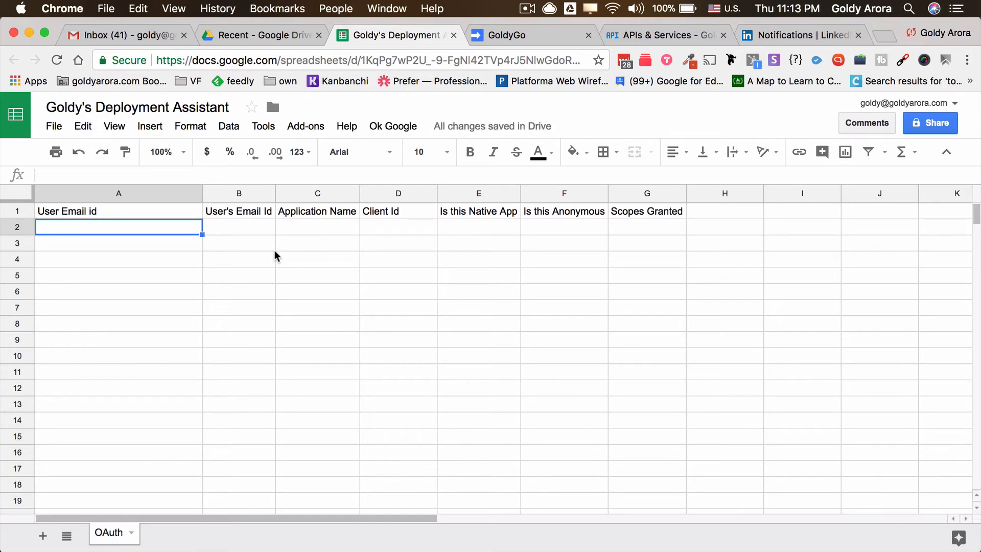
{"action": "mouse_move", "coordinate": [161, 332]}
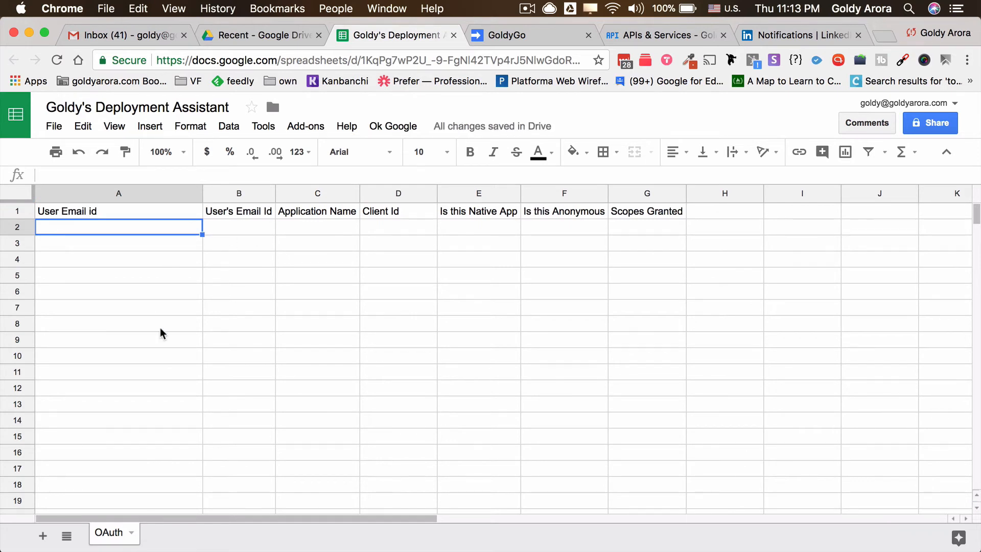
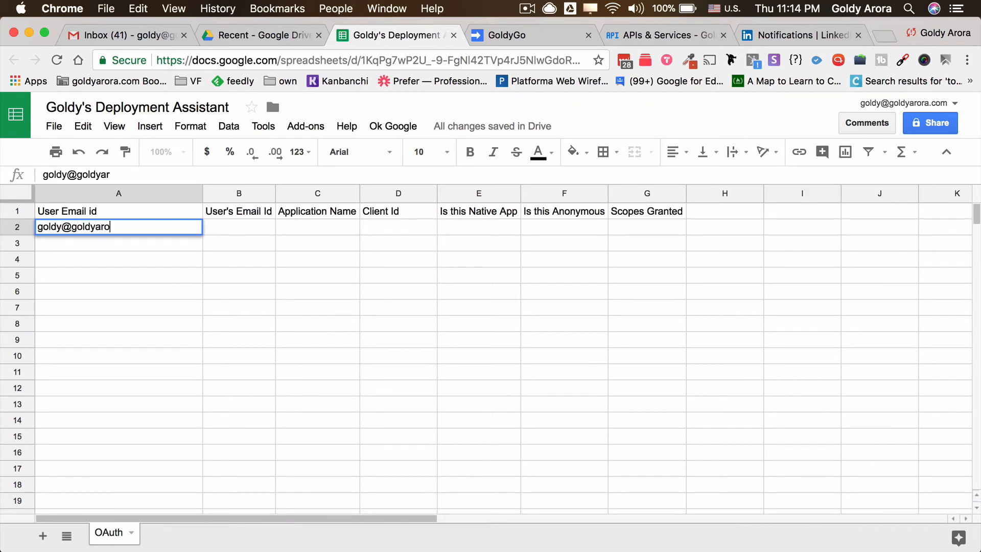
- Enter the user's email address in A2 and check it against the empty B2
{"action": "key", "text": "Return"}
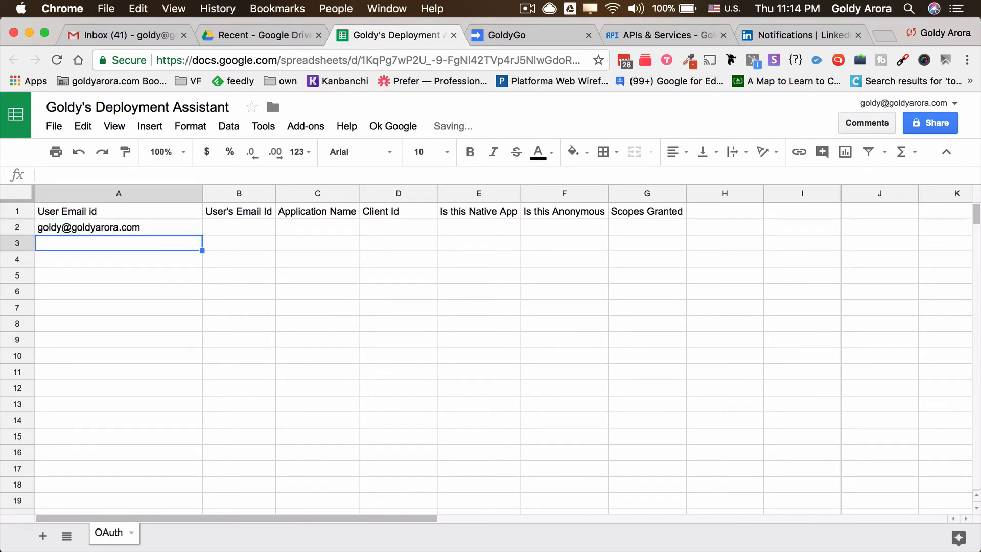
{"action": "left_click", "coordinate": [239, 243]}
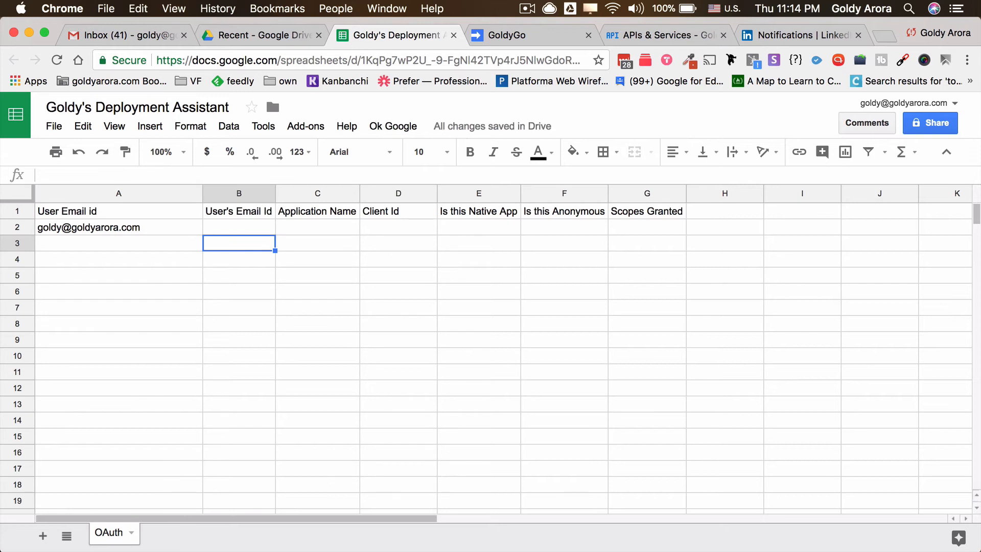
{"action": "left_click", "coordinate": [239, 227]}
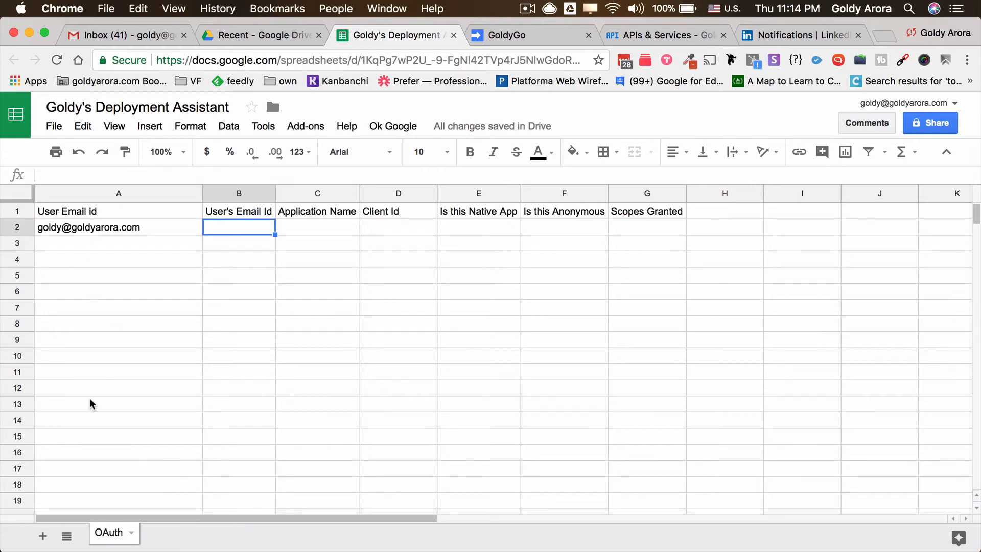
{"action": "mouse_move", "coordinate": [92, 365]}
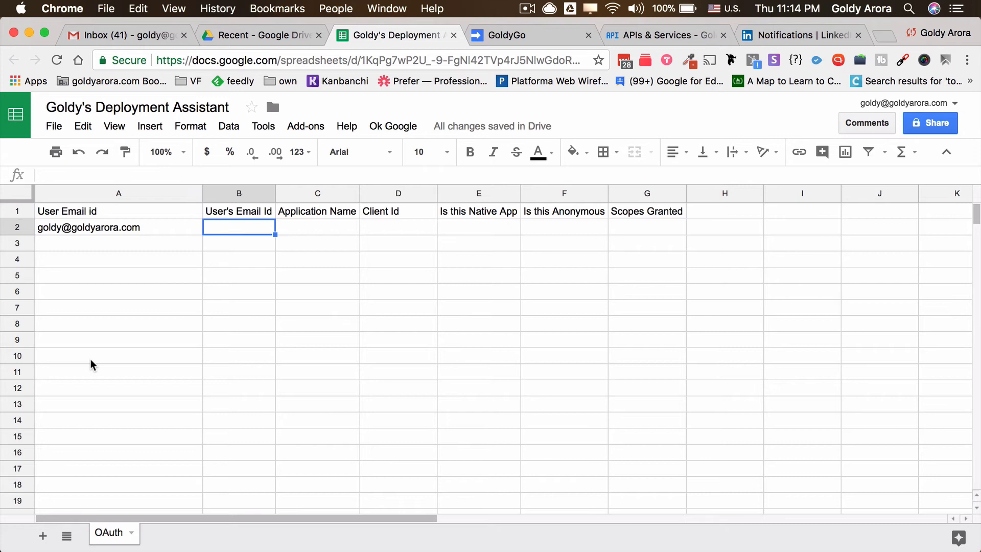
{"action": "mouse_move", "coordinate": [150, 292]}
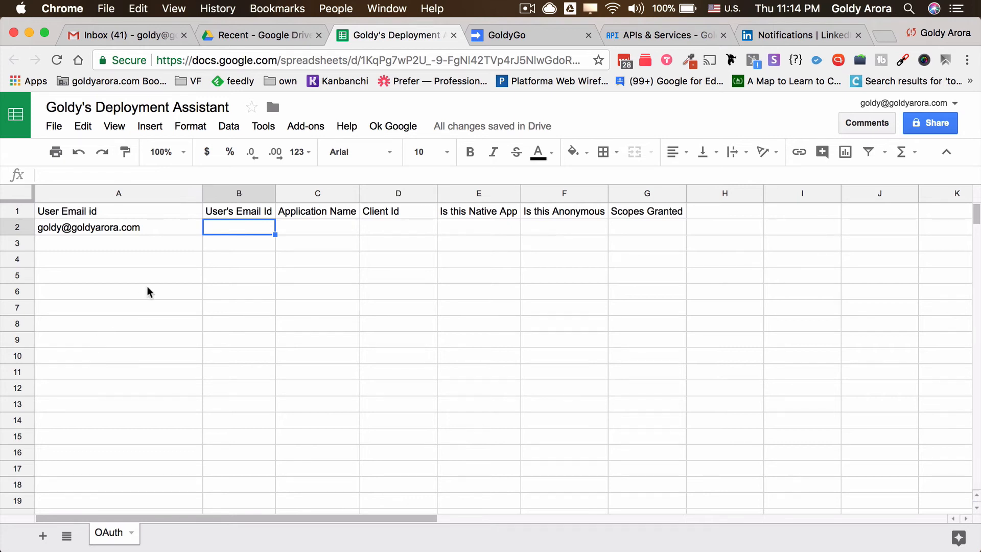
{"action": "left_click", "coordinate": [118, 227]}
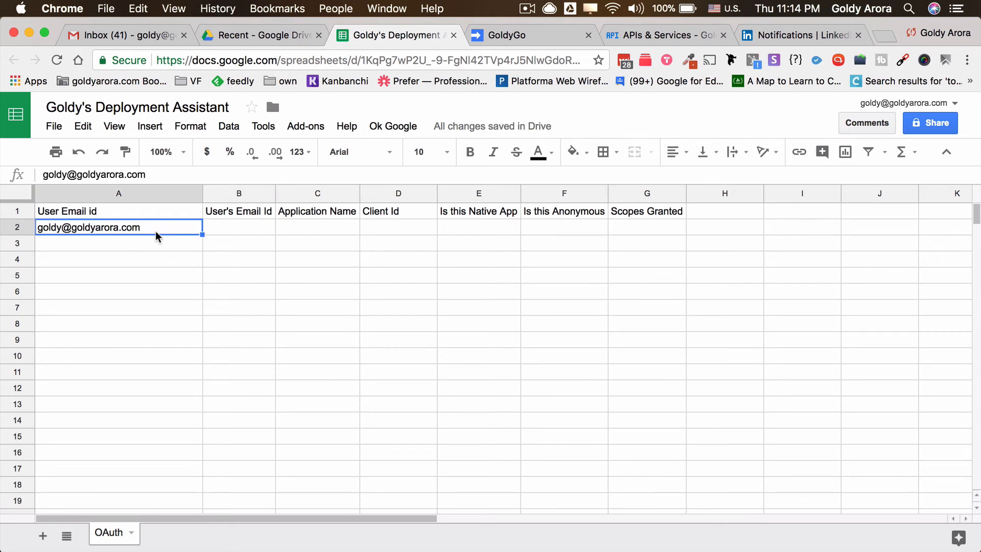
{"action": "mouse_move", "coordinate": [98, 258]}
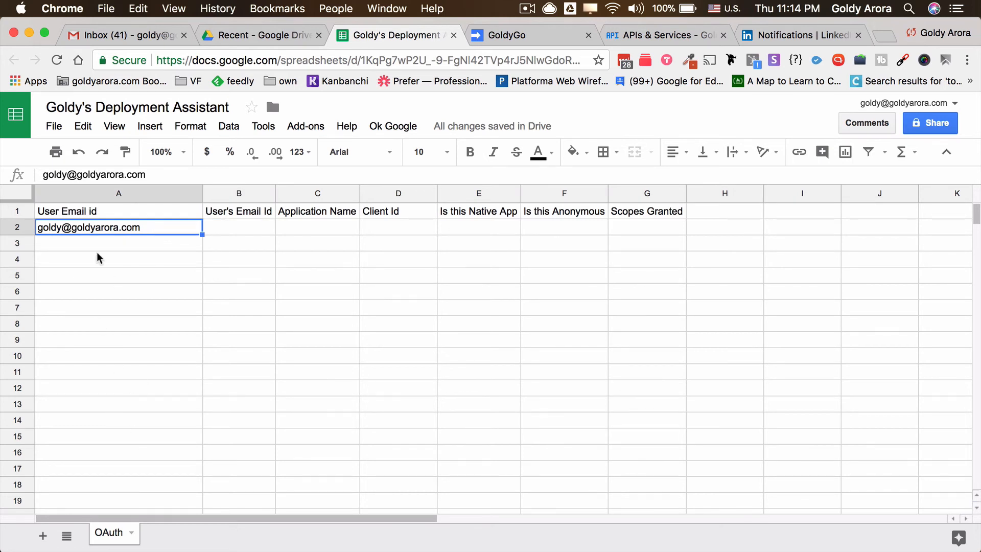
{"action": "mouse_move", "coordinate": [129, 418]}
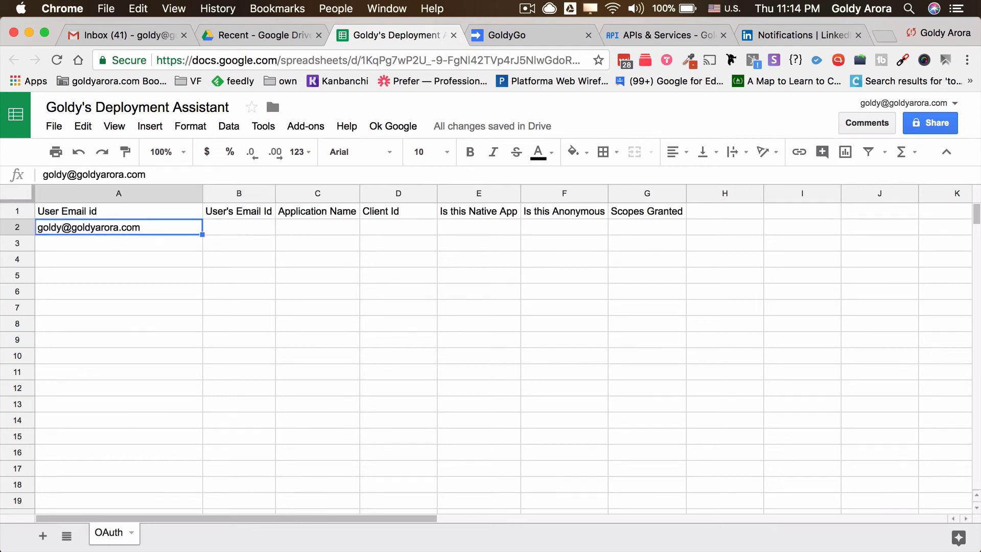
{"action": "left_click", "coordinate": [239, 227]}
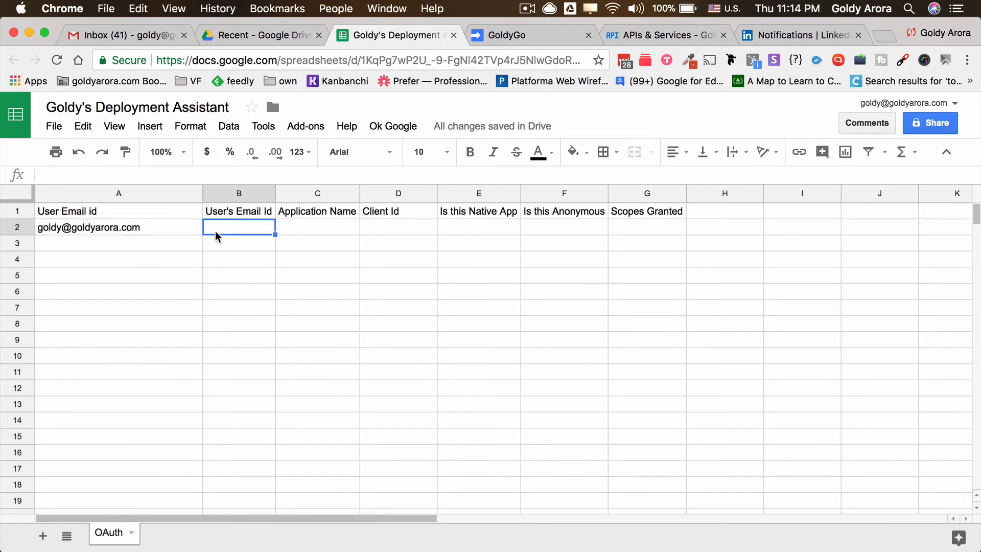
{"action": "left_click", "coordinate": [118, 227]}
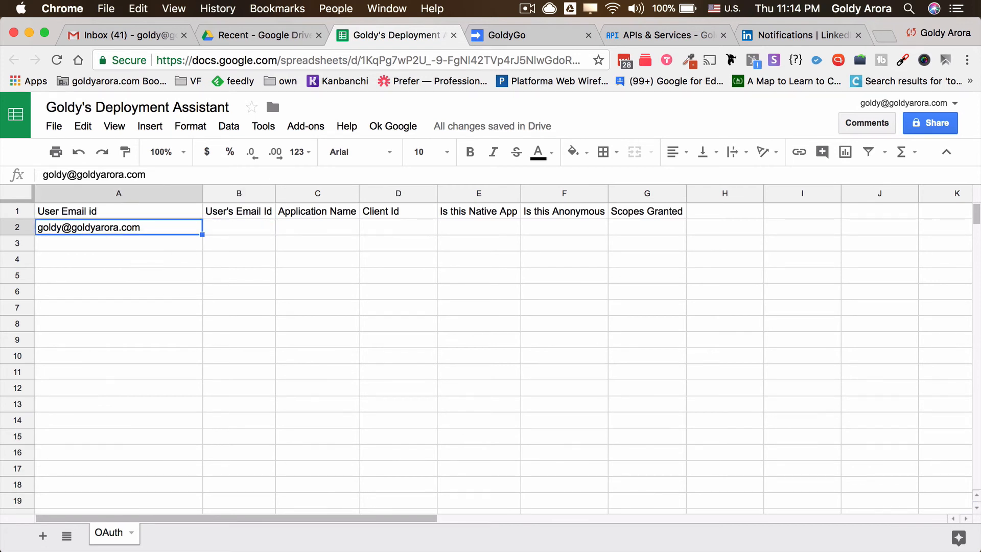
{"action": "mouse_move", "coordinate": [149, 252]}
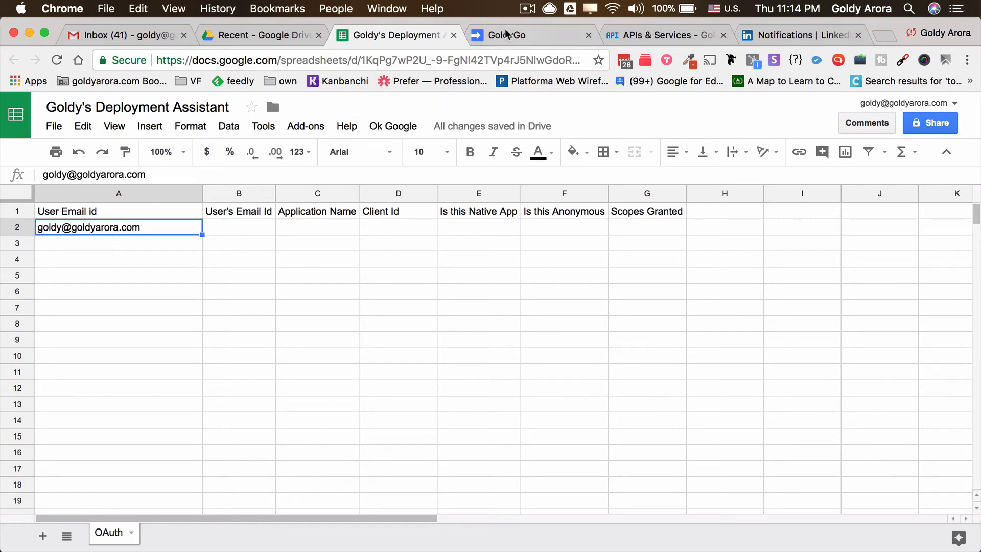
- Run OAuthCheck from the GoldyGo project to fill the OAuth sheet with the account's authorized apps
{"action": "left_click", "coordinate": [505, 34]}
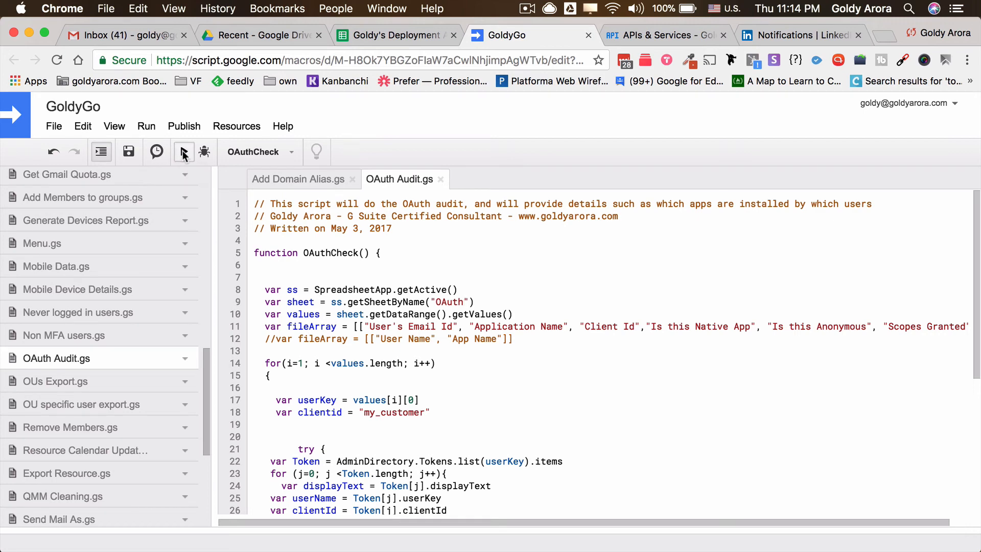
{"action": "left_click", "coordinate": [394, 35]}
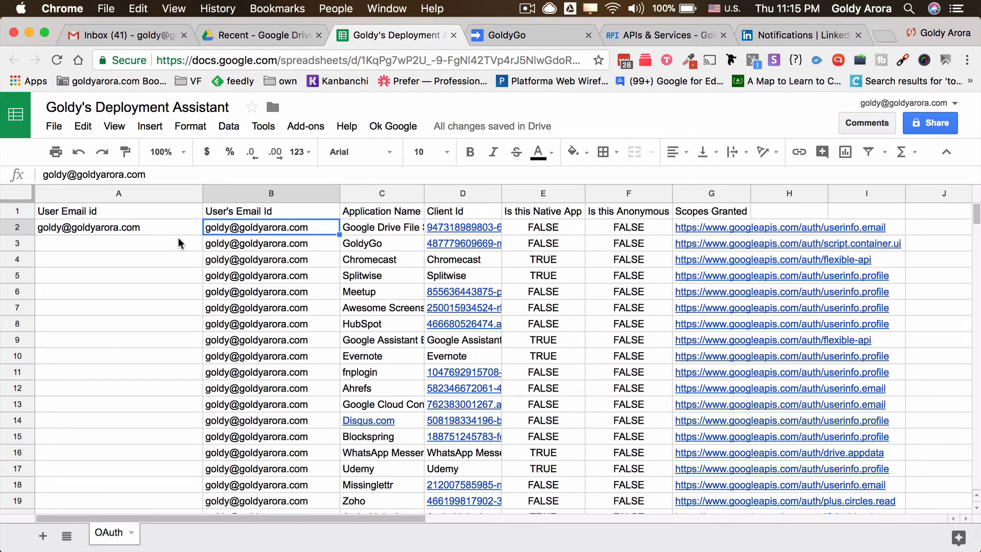
{"action": "left_click", "coordinate": [118, 243]}
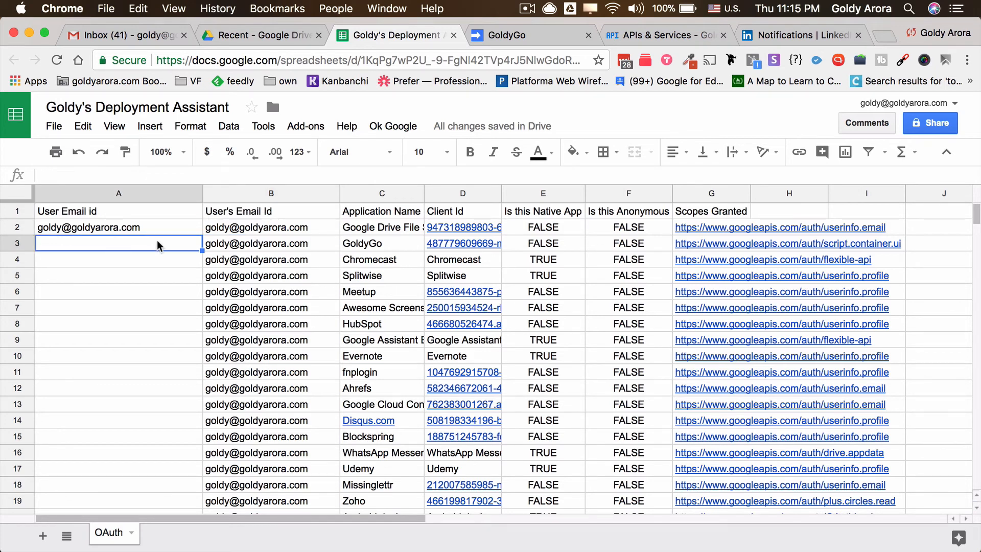
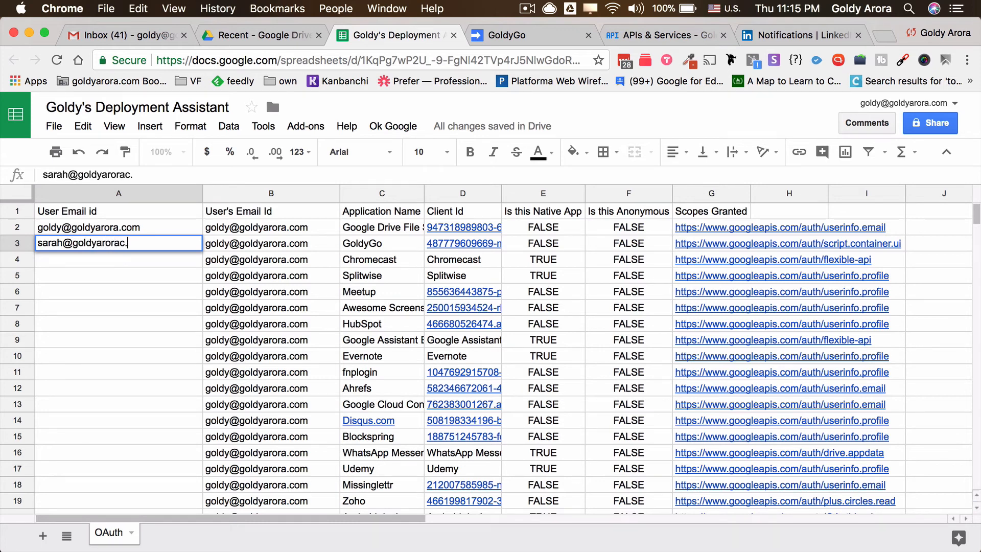
{"action": "key", "text": "Return"}
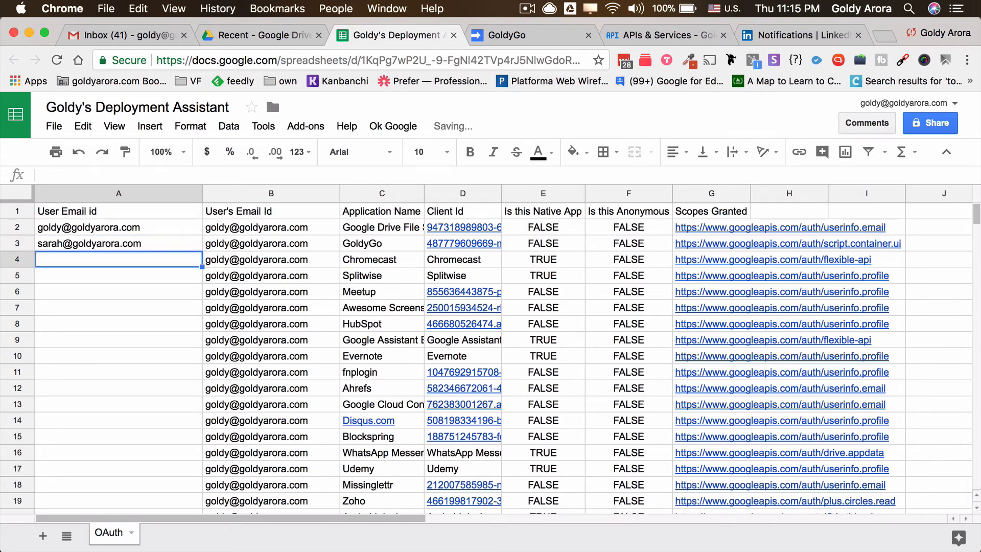
{"action": "left_click", "coordinate": [118, 243]}
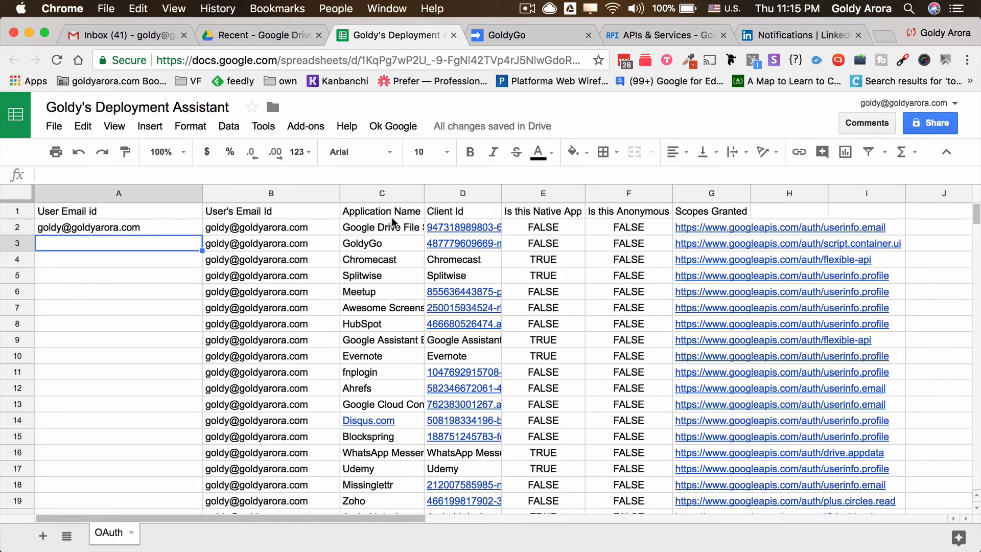
- Widen the Application Name column and review the GoldyGo row's client ID, native and anonymous flags
{"action": "left_click", "coordinate": [381, 211]}
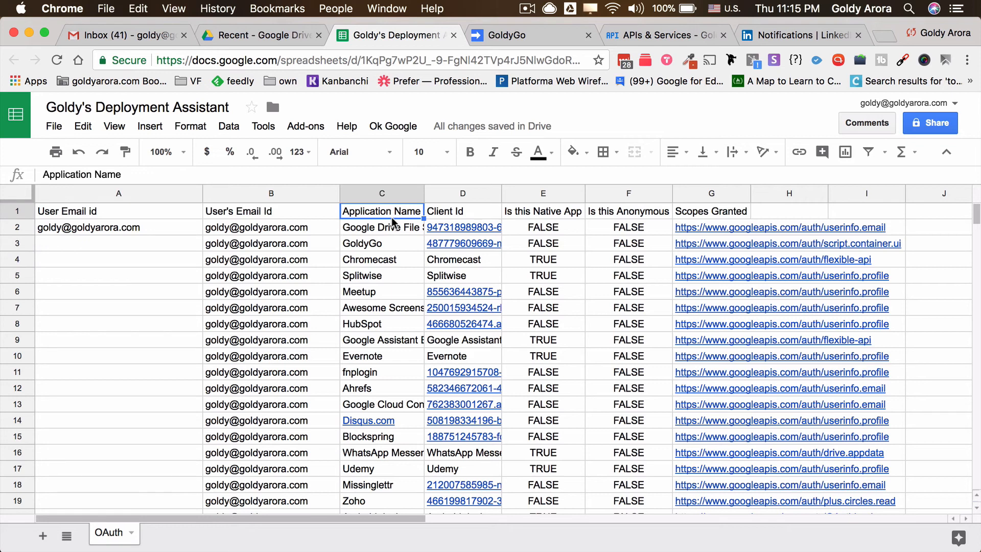
{"action": "left_click", "coordinate": [382, 227]}
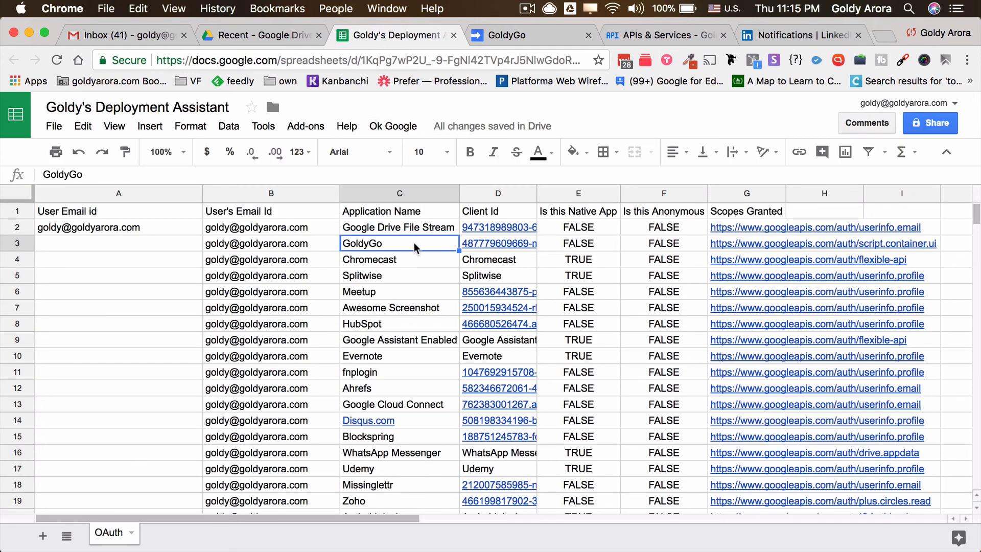
{"action": "left_click", "coordinate": [498, 243]}
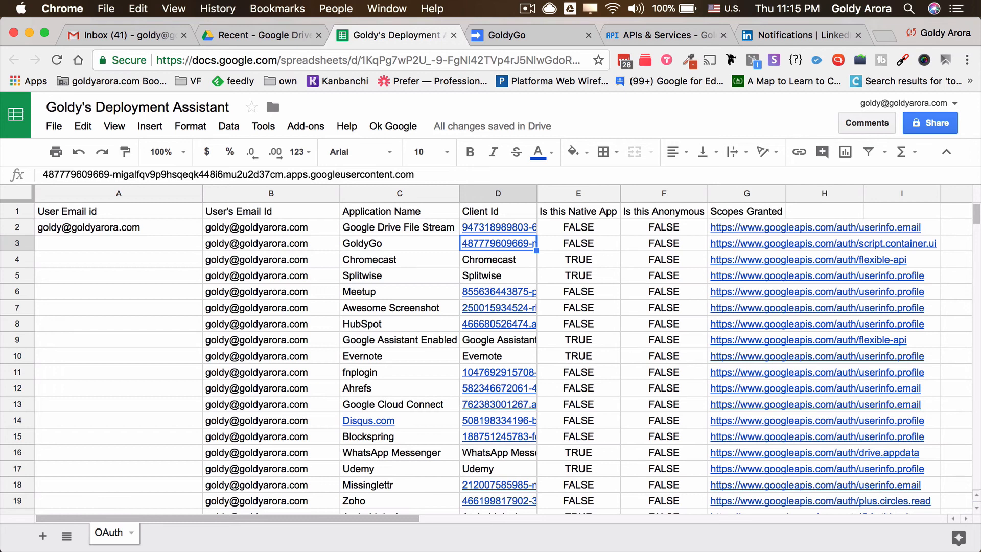
{"action": "left_click", "coordinate": [578, 243]}
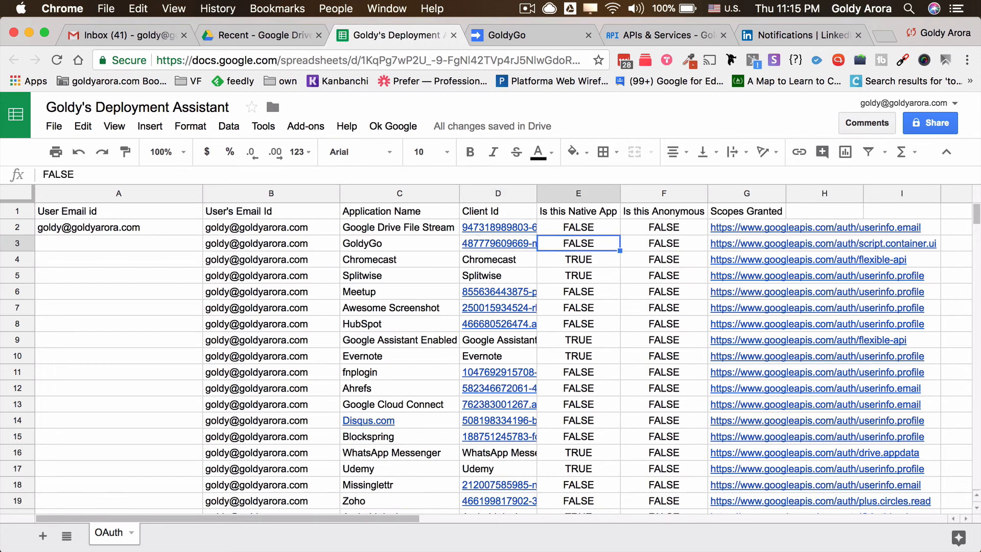
{"action": "left_click", "coordinate": [664, 243]}
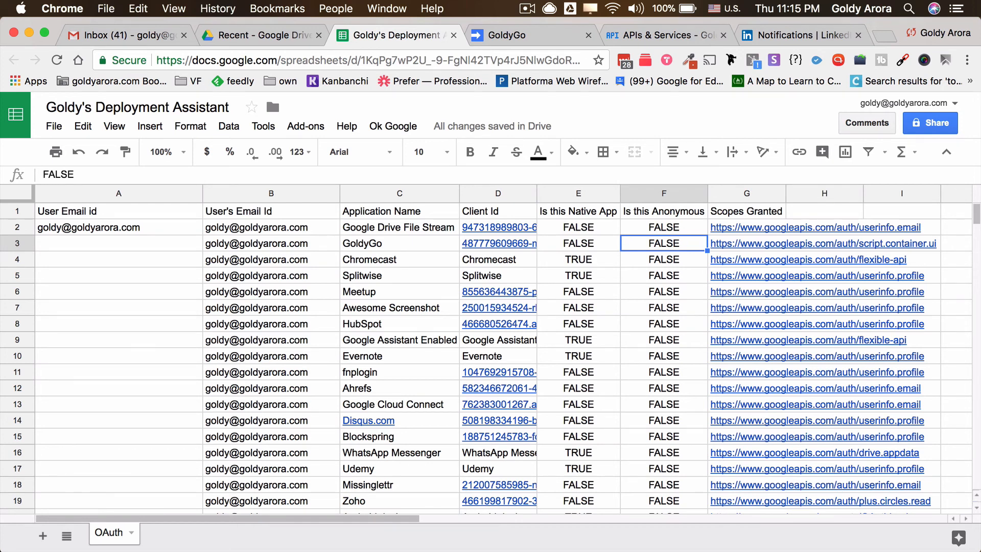
{"action": "left_click", "coordinate": [118, 243]}
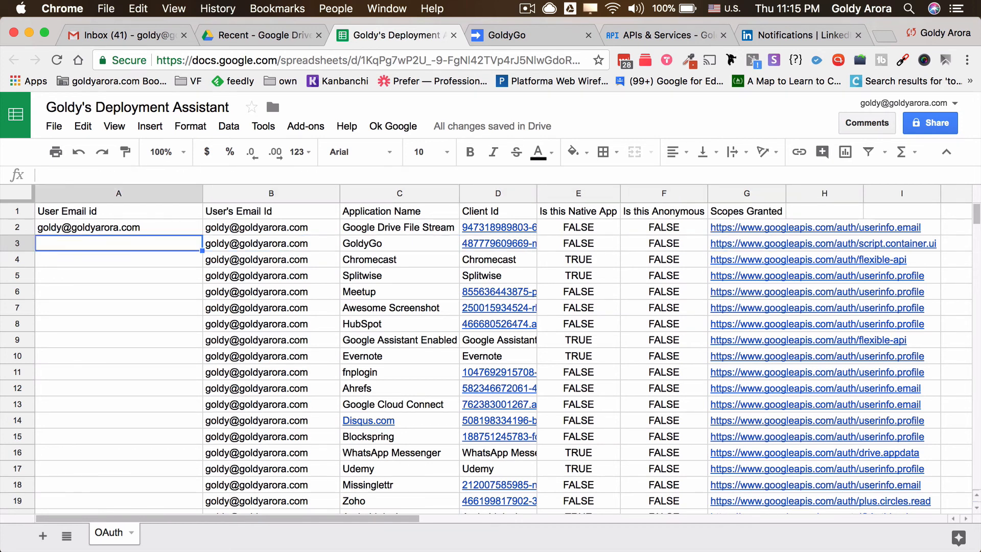
{"action": "mouse_move", "coordinate": [336, 324]}
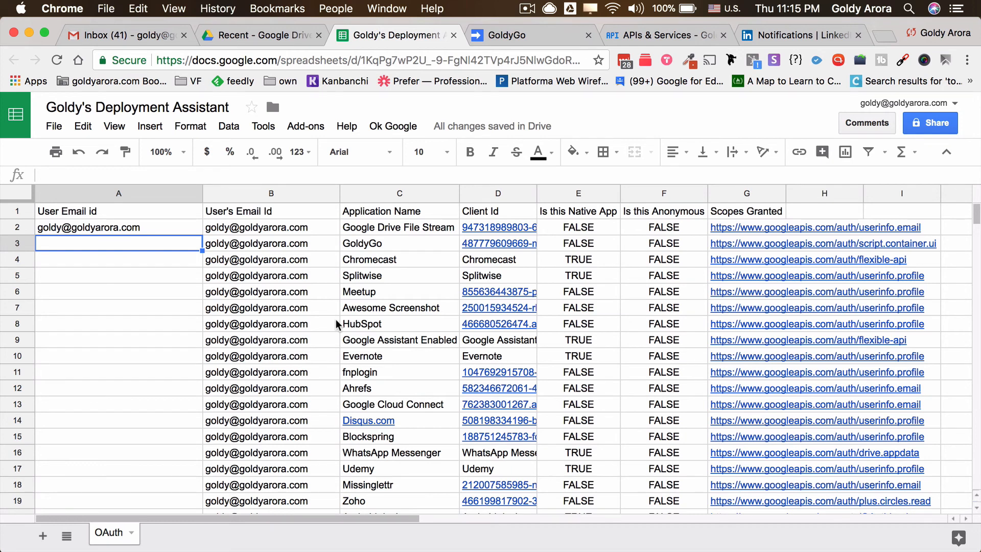
{"action": "mouse_move", "coordinate": [162, 490]}
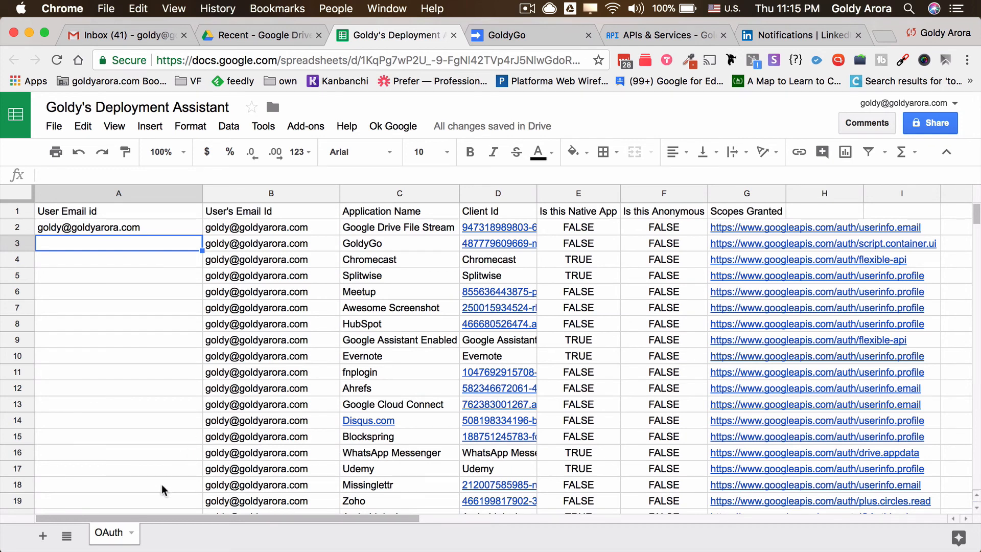
{"action": "mouse_move", "coordinate": [42, 536]}
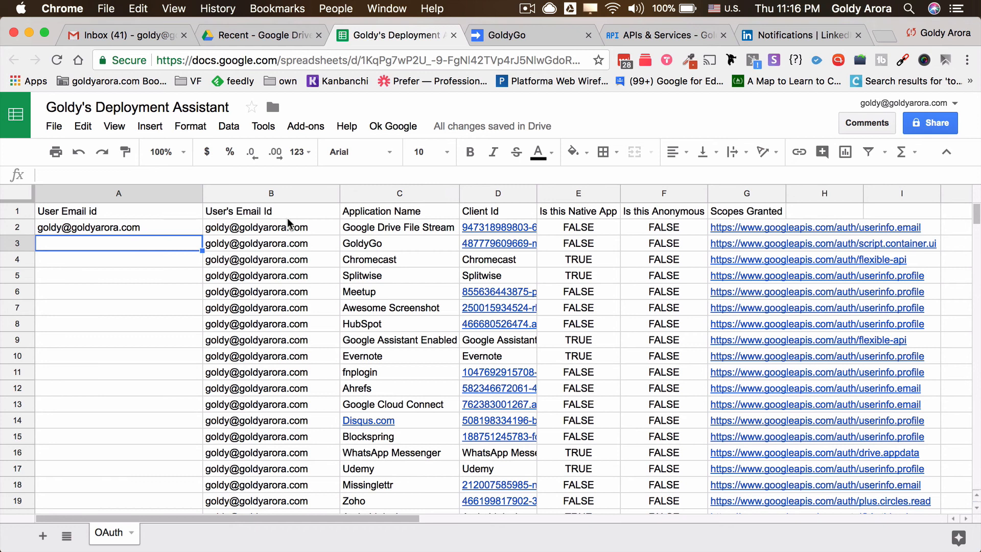
{"action": "left_click", "coordinate": [499, 244]}
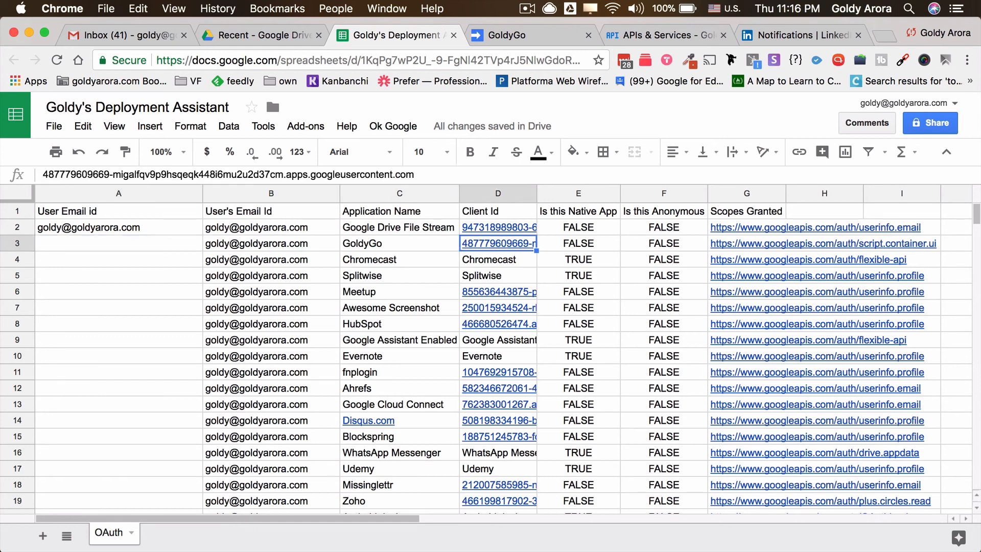
{"action": "left_click", "coordinate": [498, 227]}
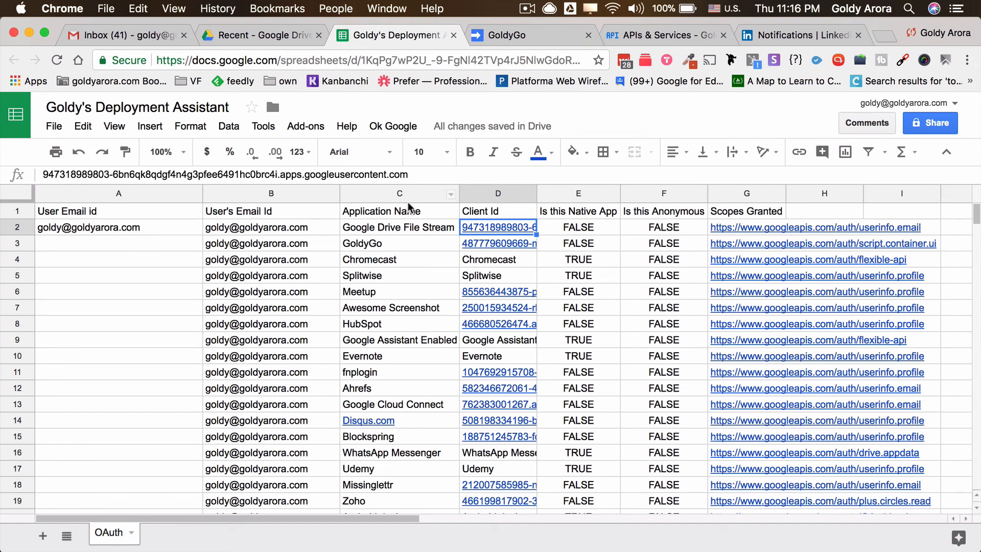
{"action": "mouse_move", "coordinate": [435, 257]}
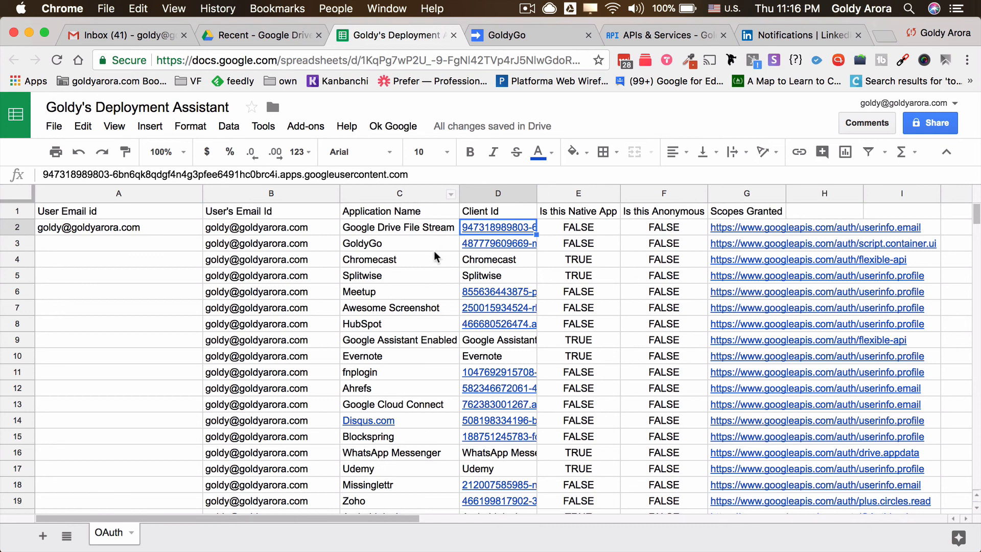
{"action": "mouse_move", "coordinate": [510, 229]}
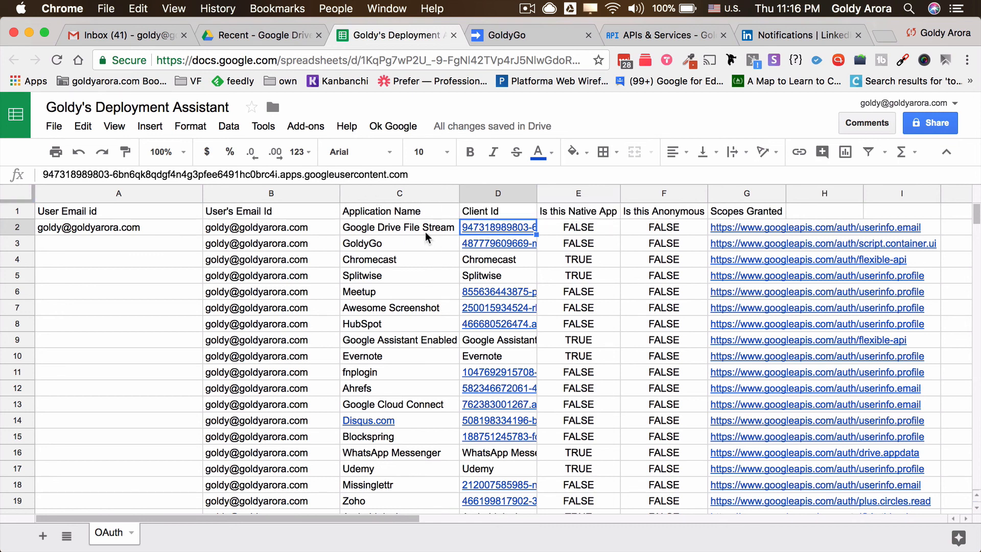
{"action": "left_click", "coordinate": [399, 227]}
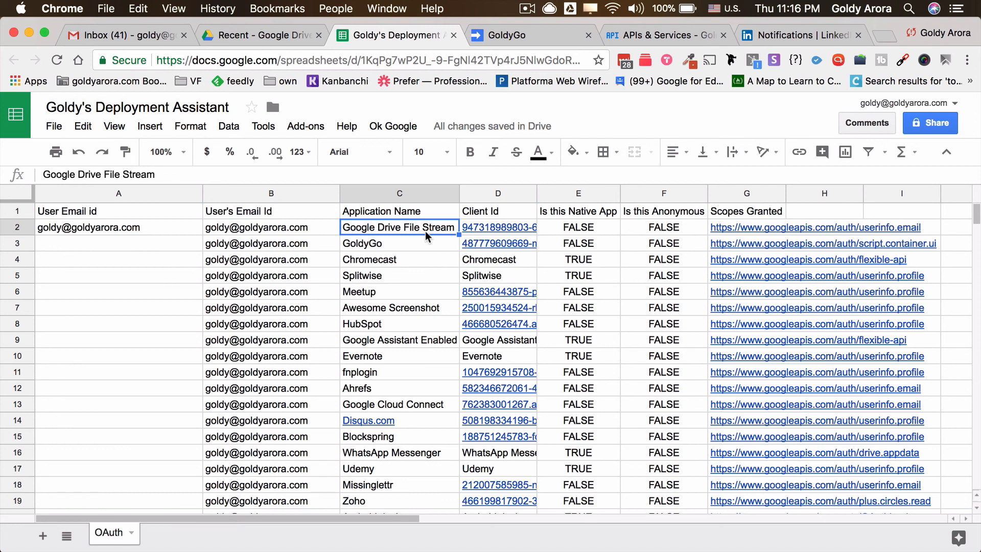
{"action": "left_click", "coordinate": [497, 227]}
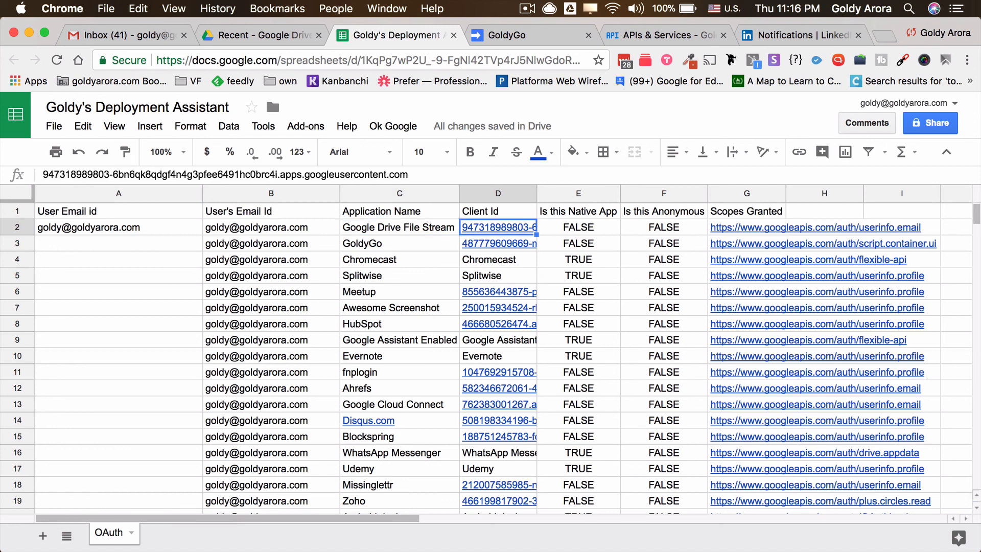
{"action": "left_click", "coordinate": [398, 227]}
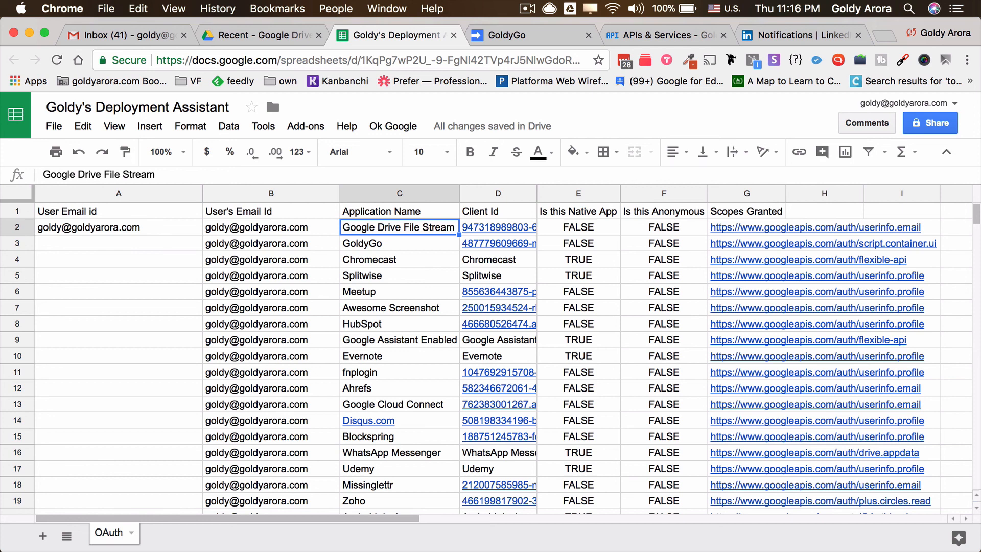
{"action": "left_click", "coordinate": [498, 227]}
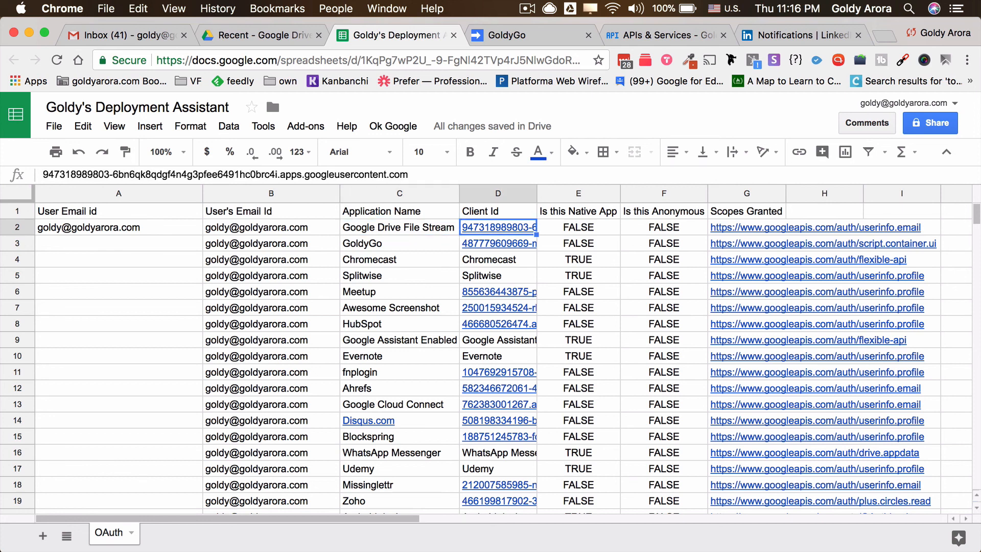